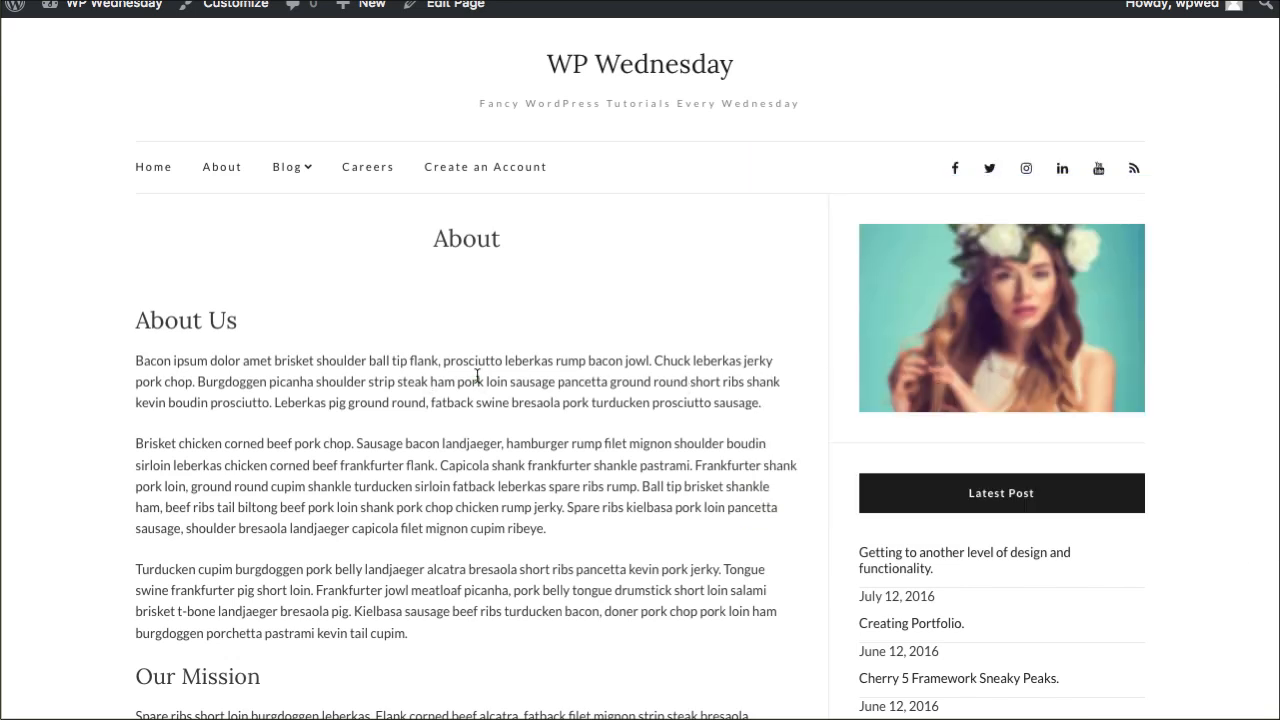
Search plugins for 'post grid', confirm Post Grid is active, and enter its admin section
scroll("down", 3)
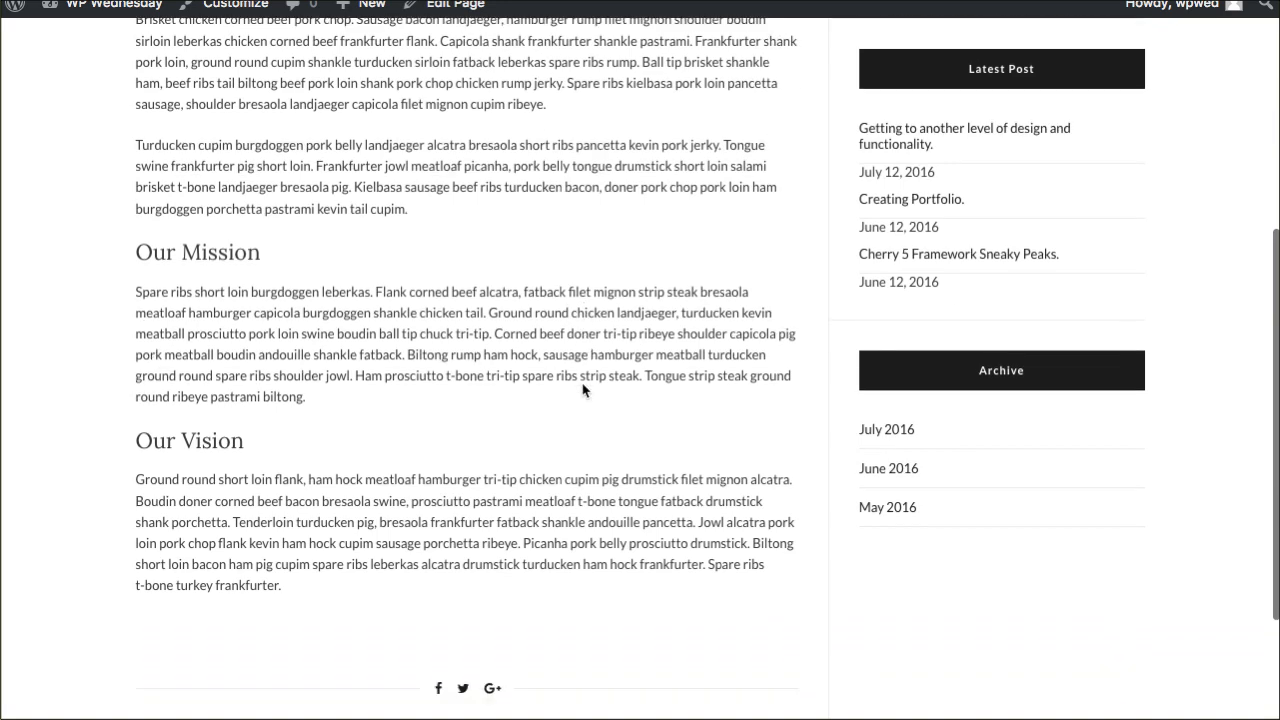
scroll("down", 3)
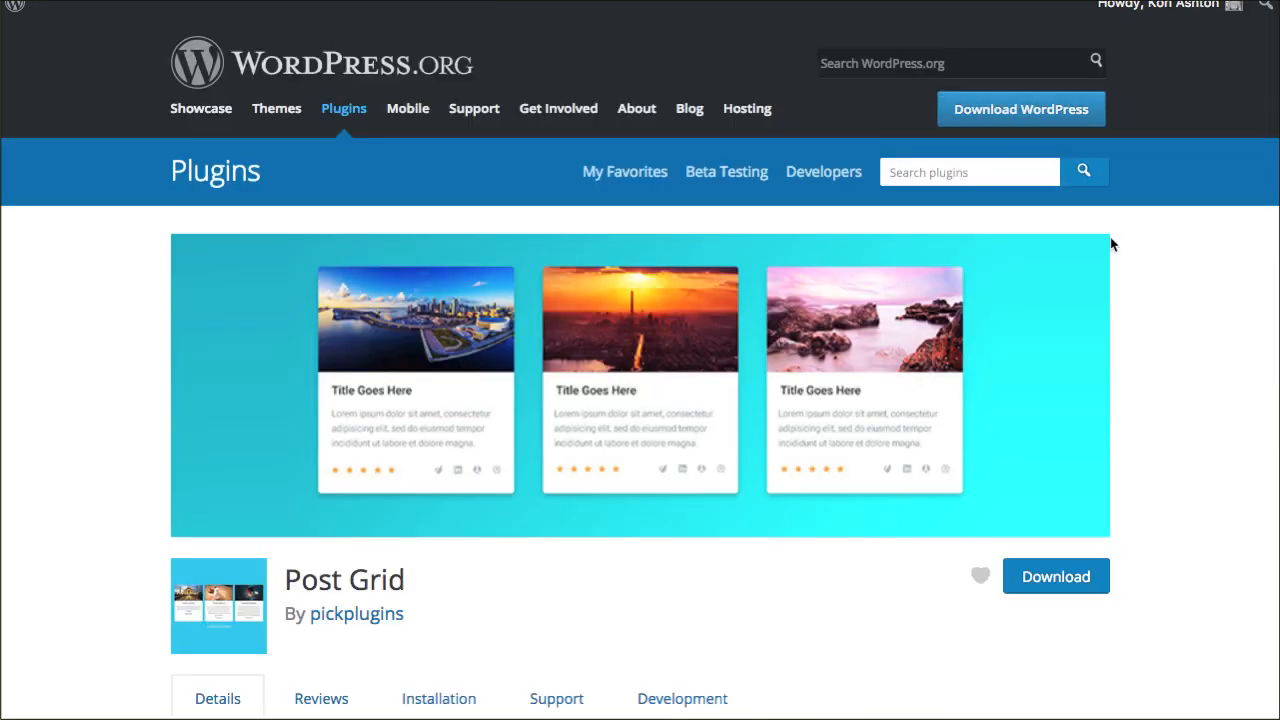
scroll("down", 3)
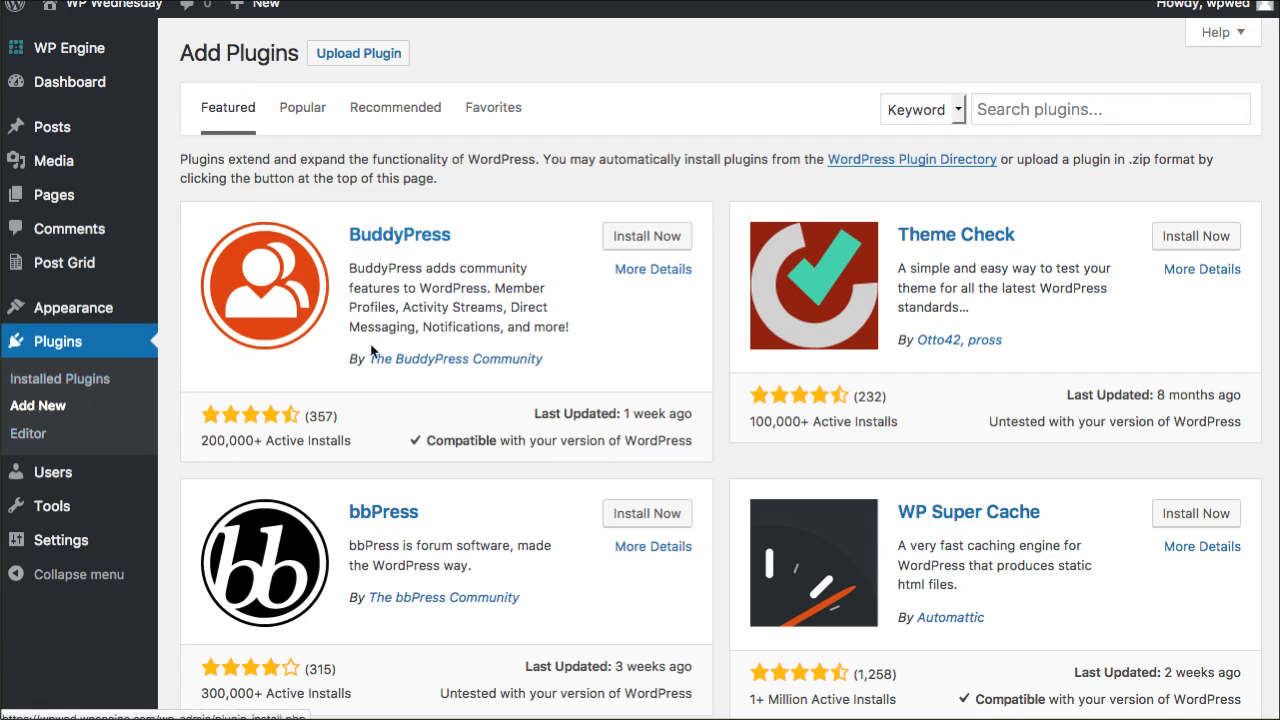
type("post grid")
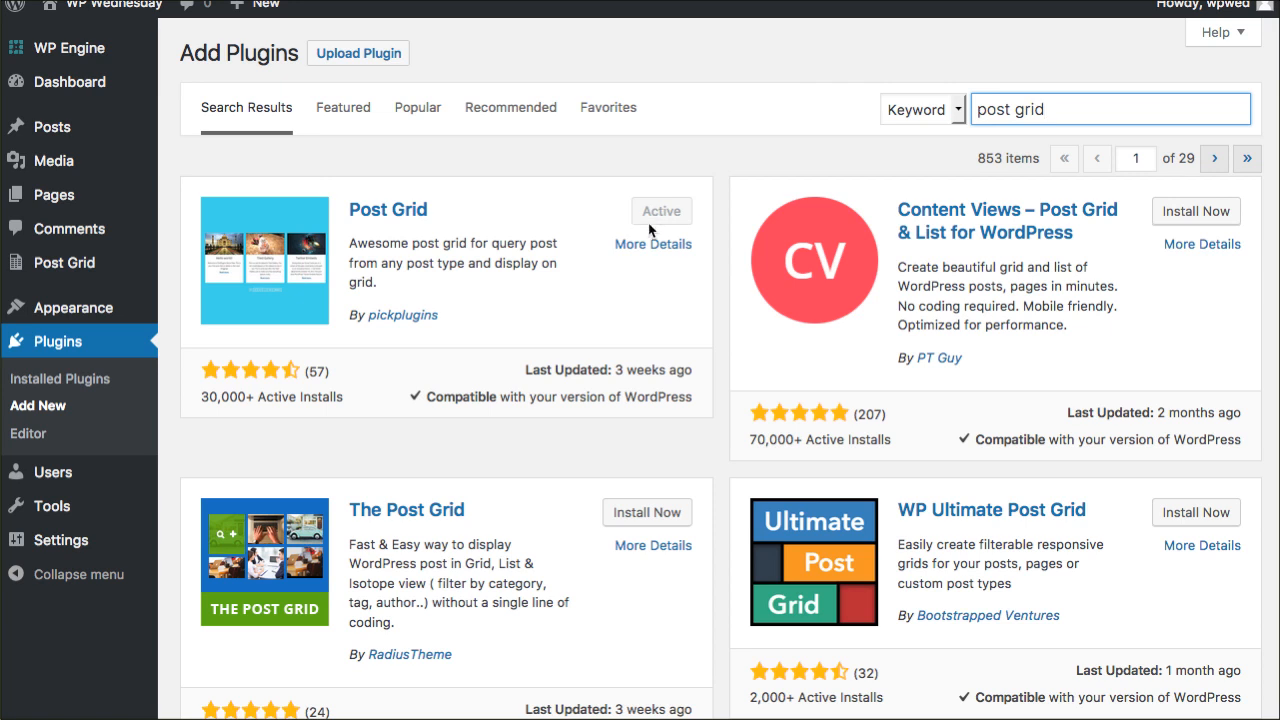
mouse_move(505, 395)
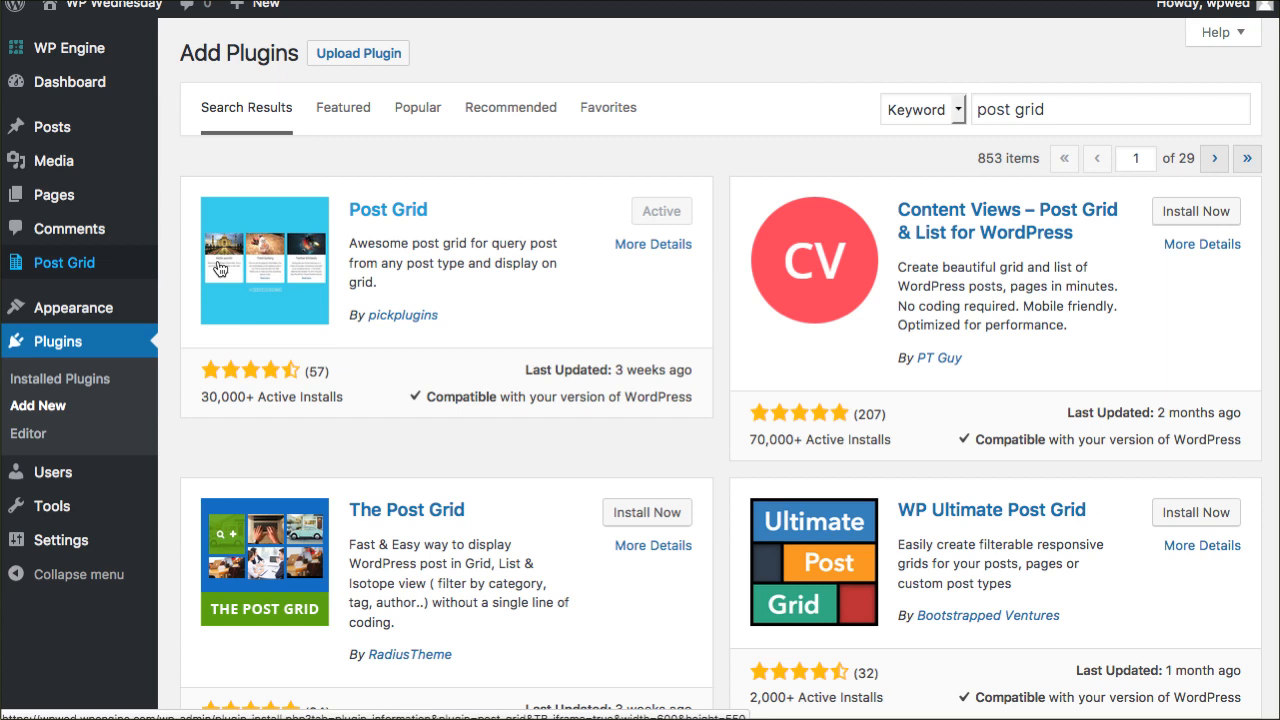
left_click(64, 262)
type("About Us Pa")
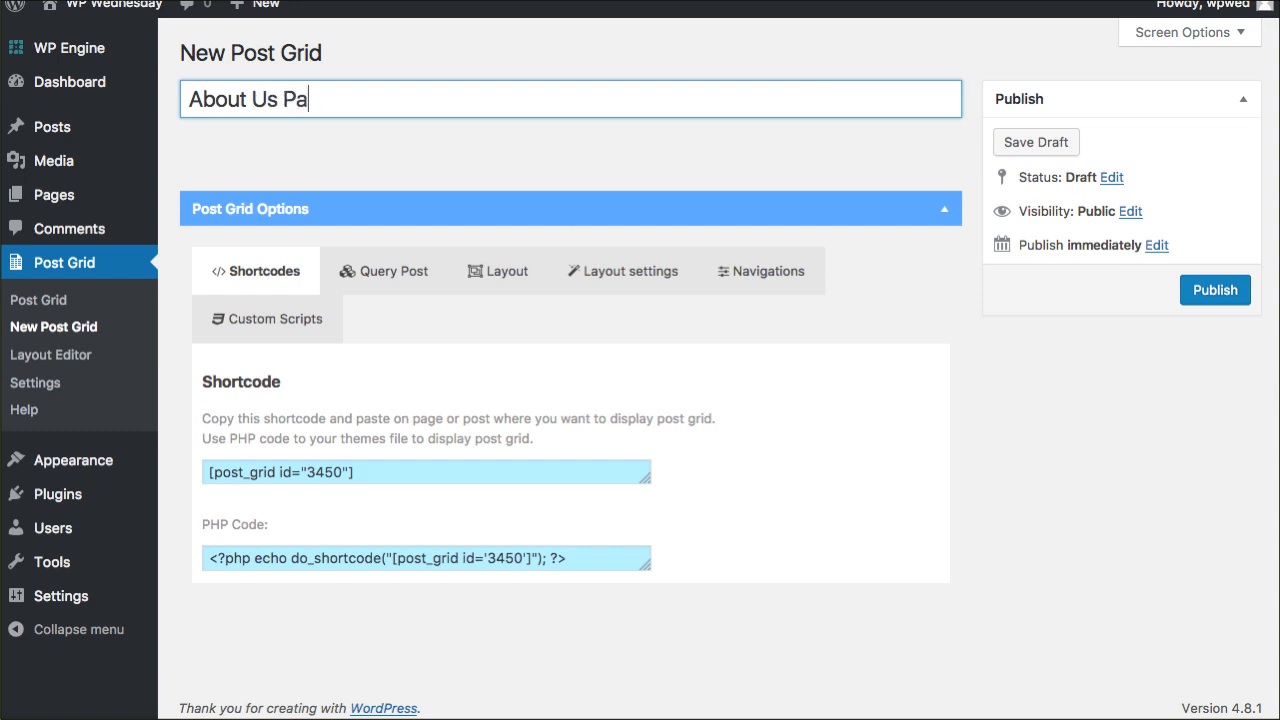
Title the new post grid 'About Us Page' and bring up its Query Post options
type("ge")
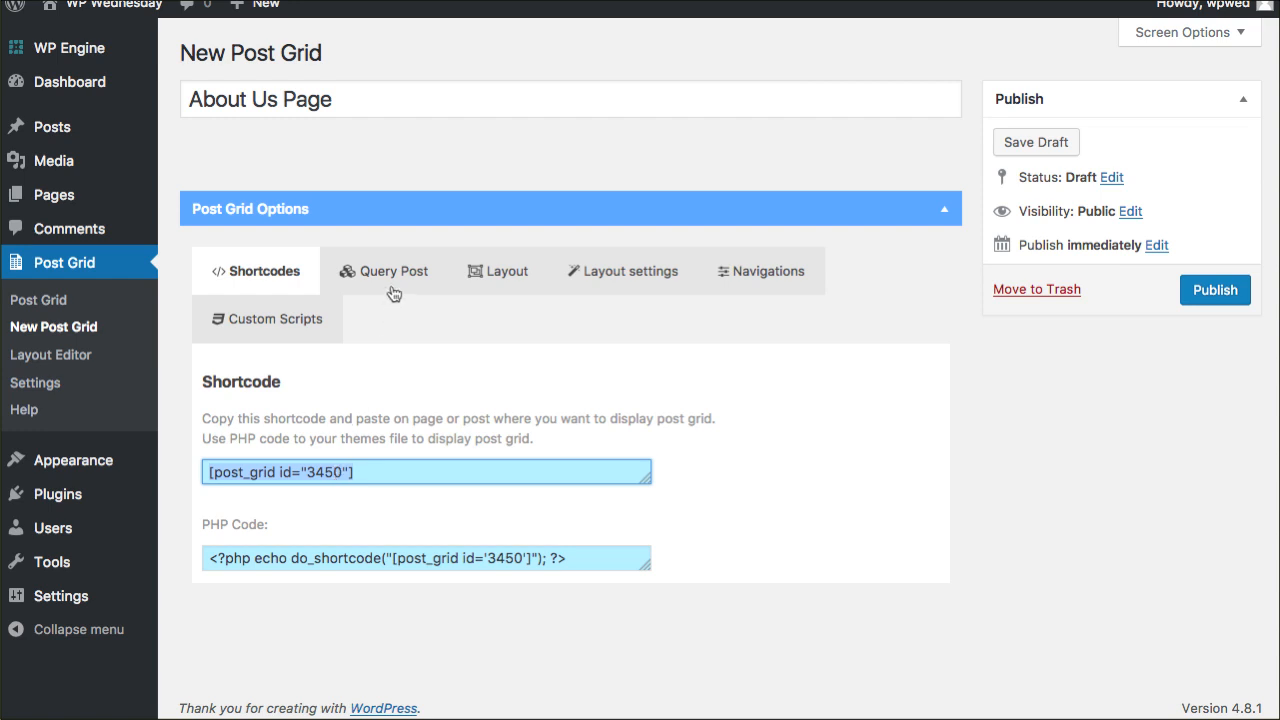
left_click(394, 270)
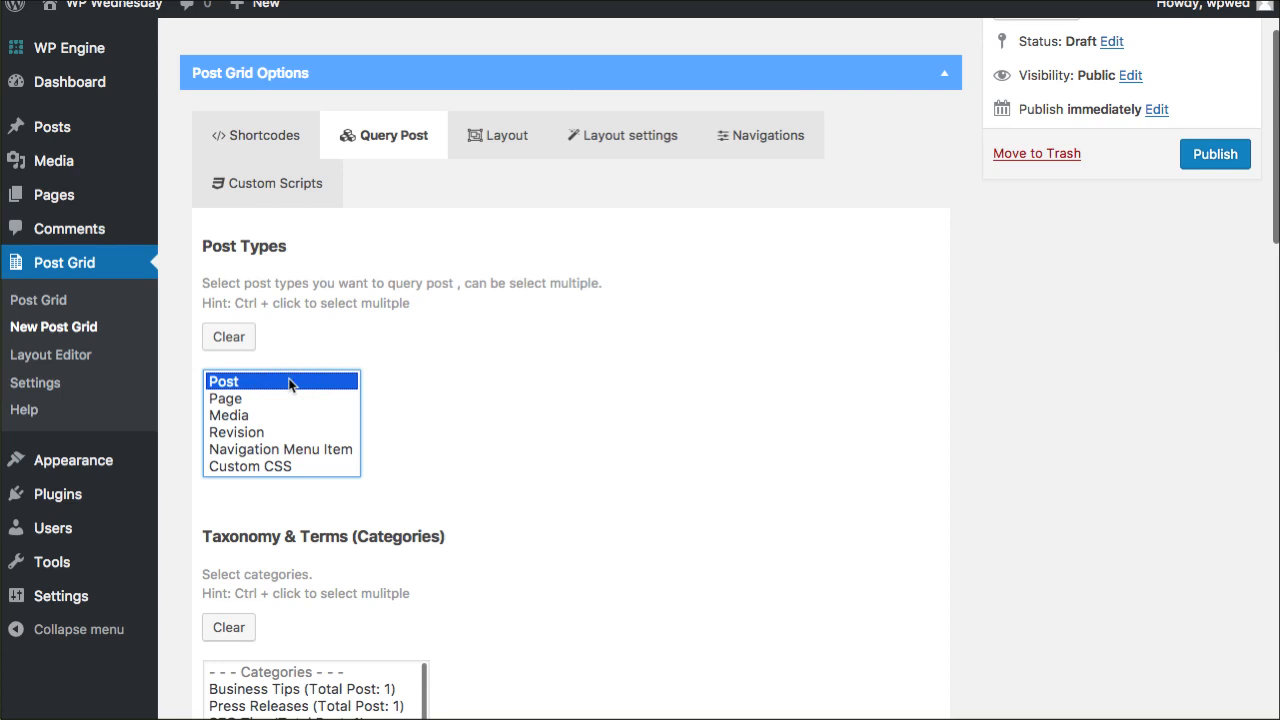
mouse_move(264, 390)
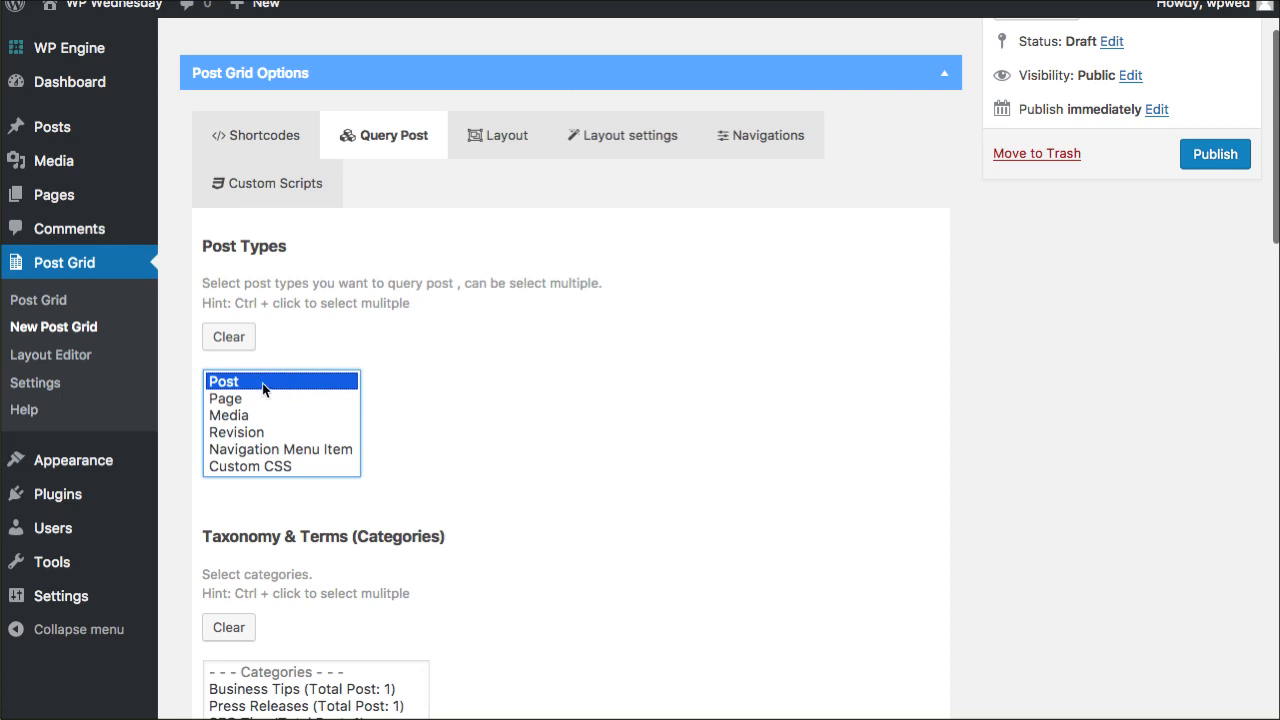
Choose the post categories the About Us Page grid should include
scroll("down", 3)
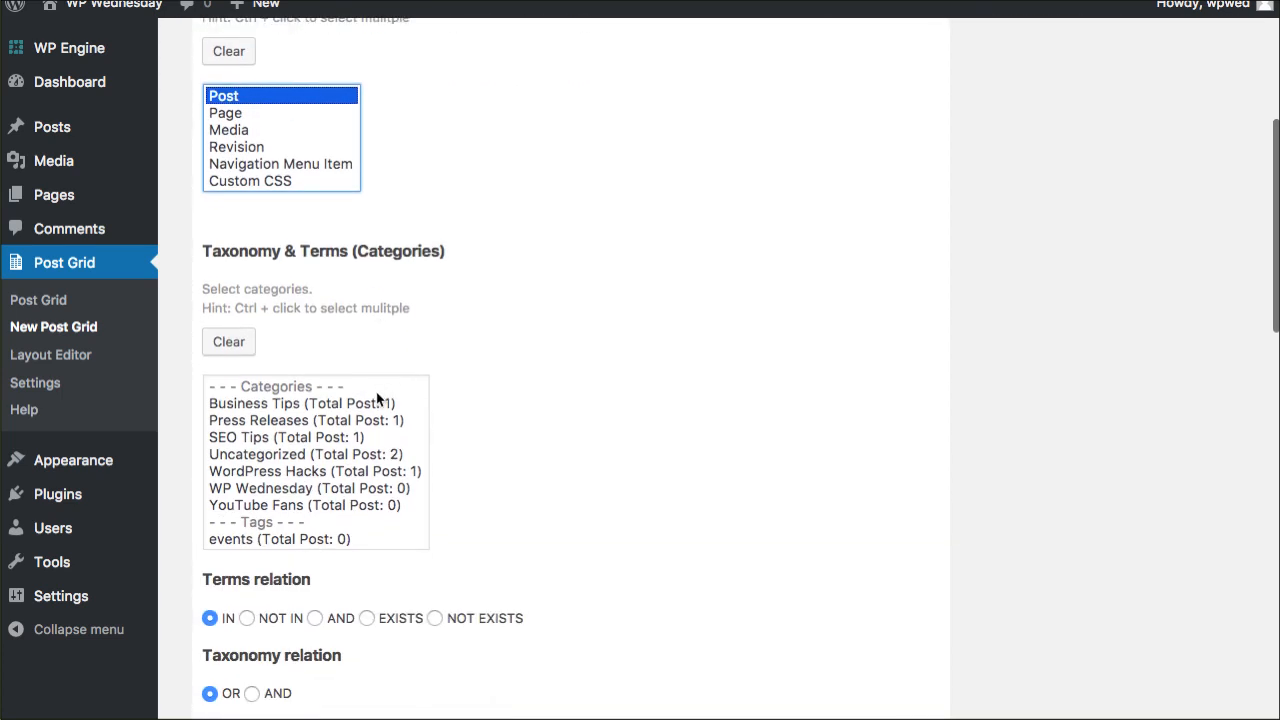
left_click(302, 403)
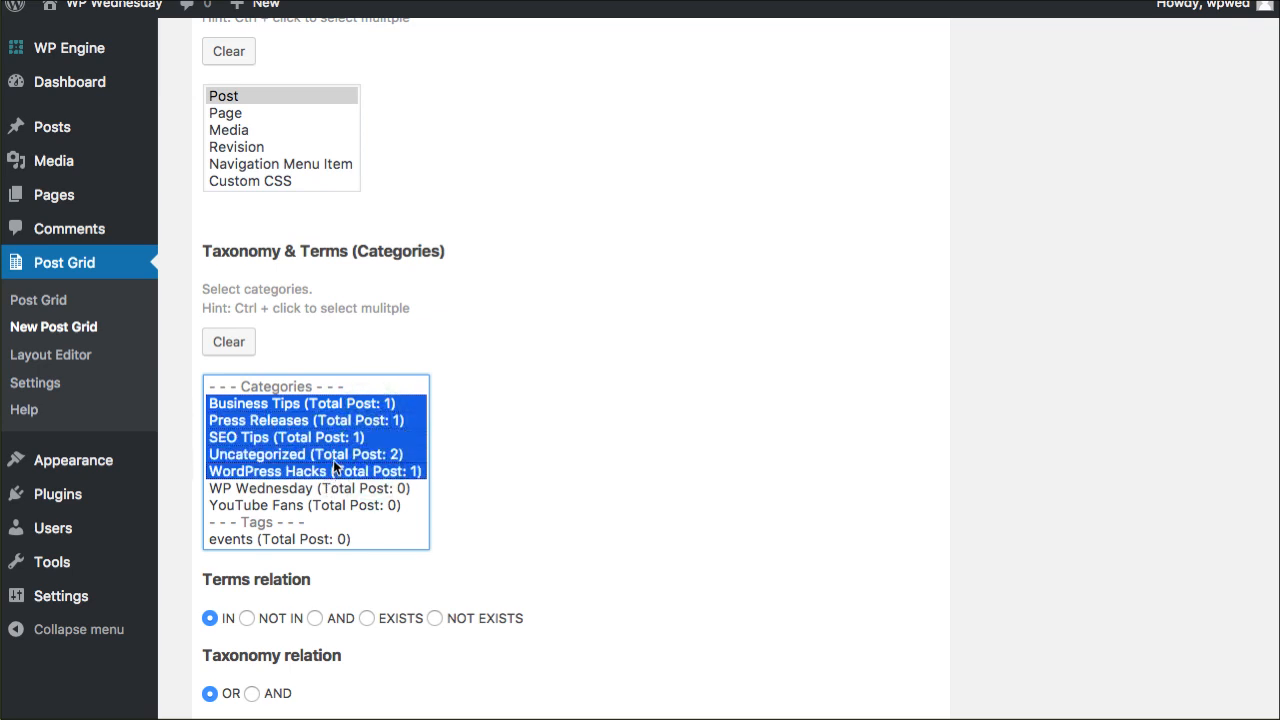
mouse_move(334, 470)
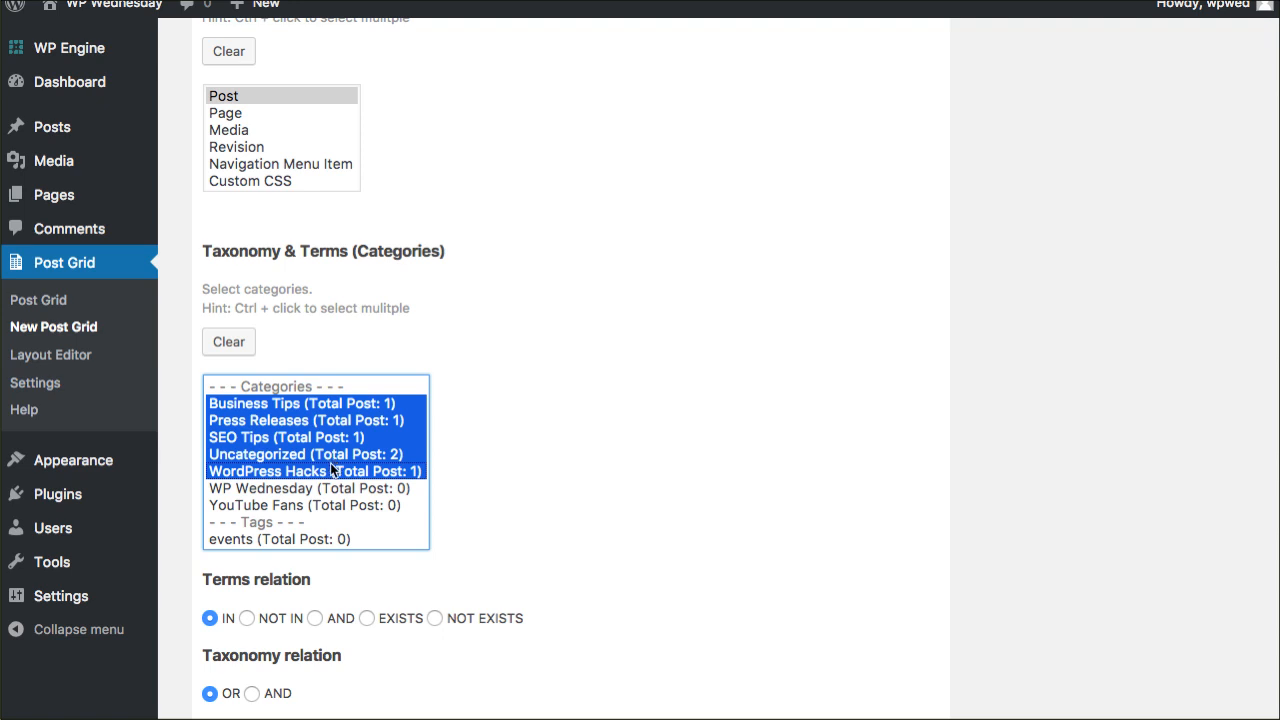
scroll("down", 3)
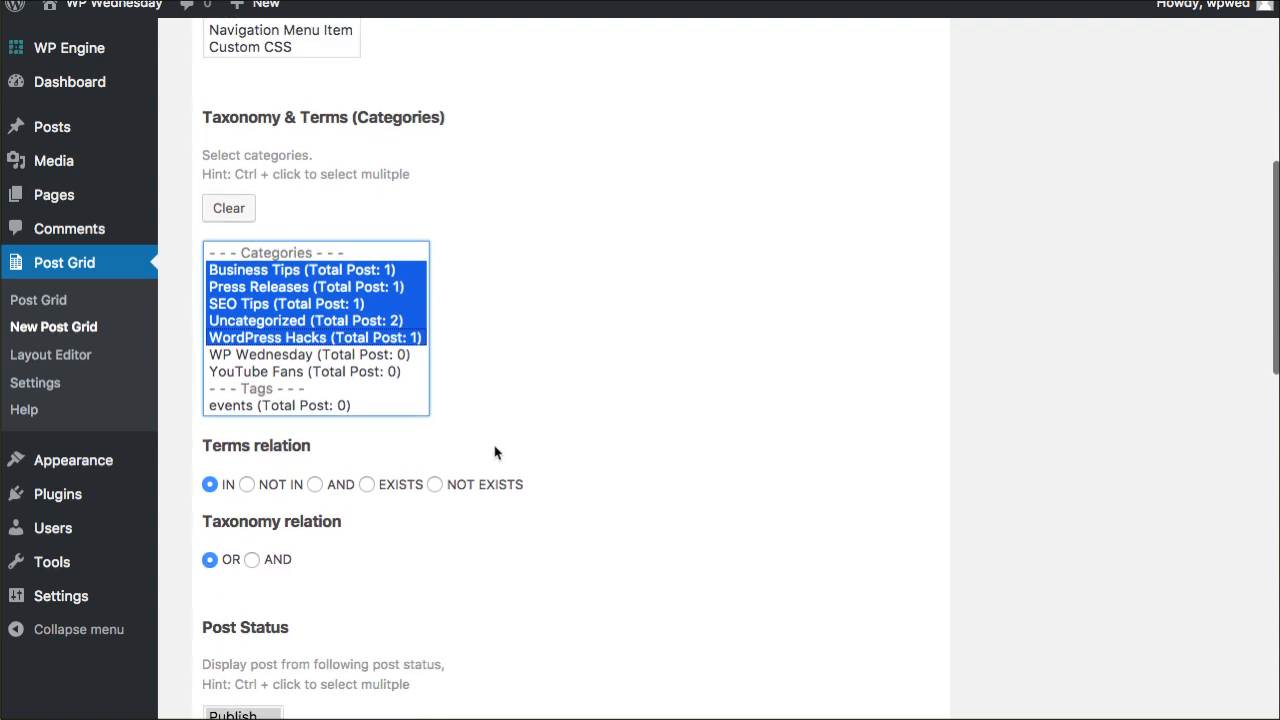
scroll("down", 3)
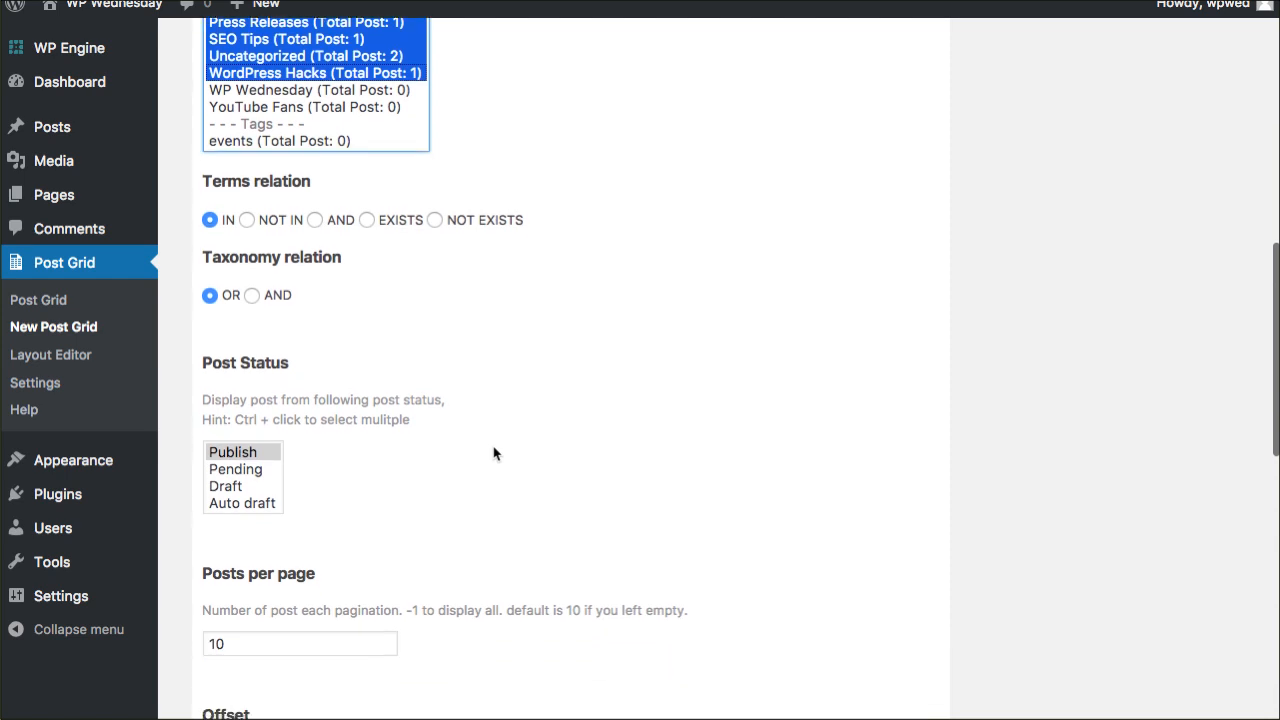
scroll("down", 3)
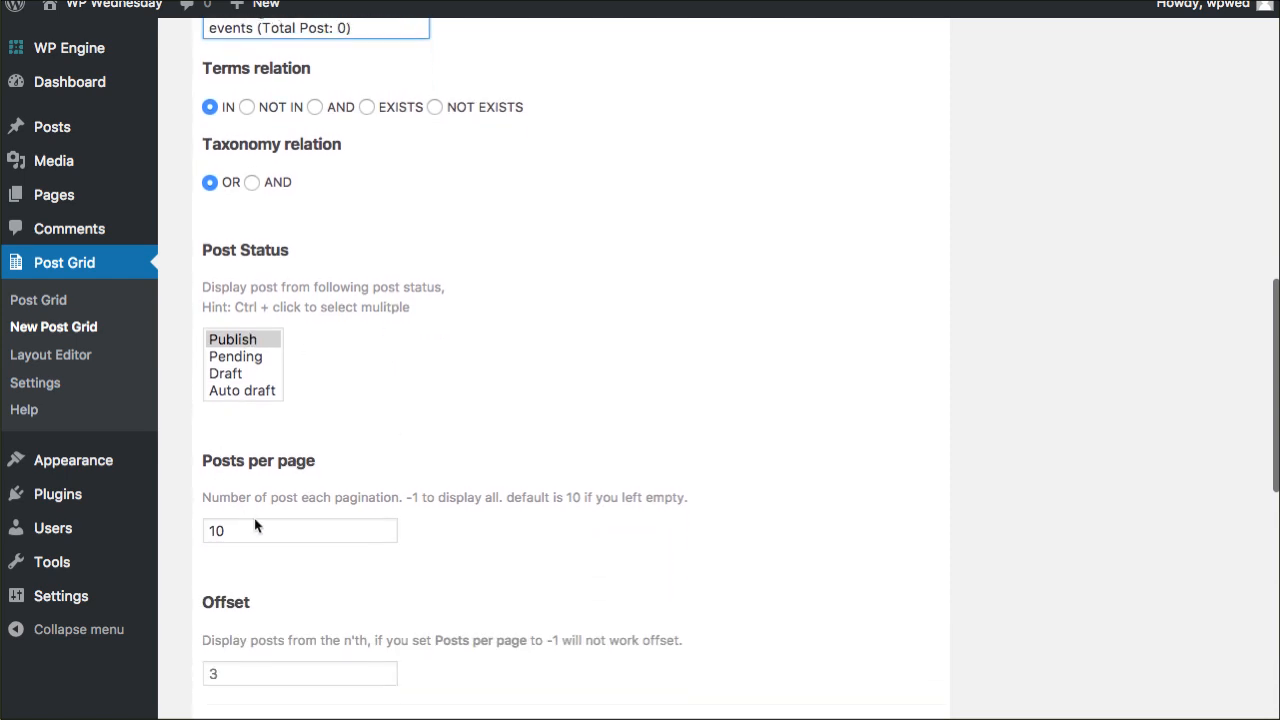
Set the grid to show 6 posts per page, then view the Layout options
type("6")
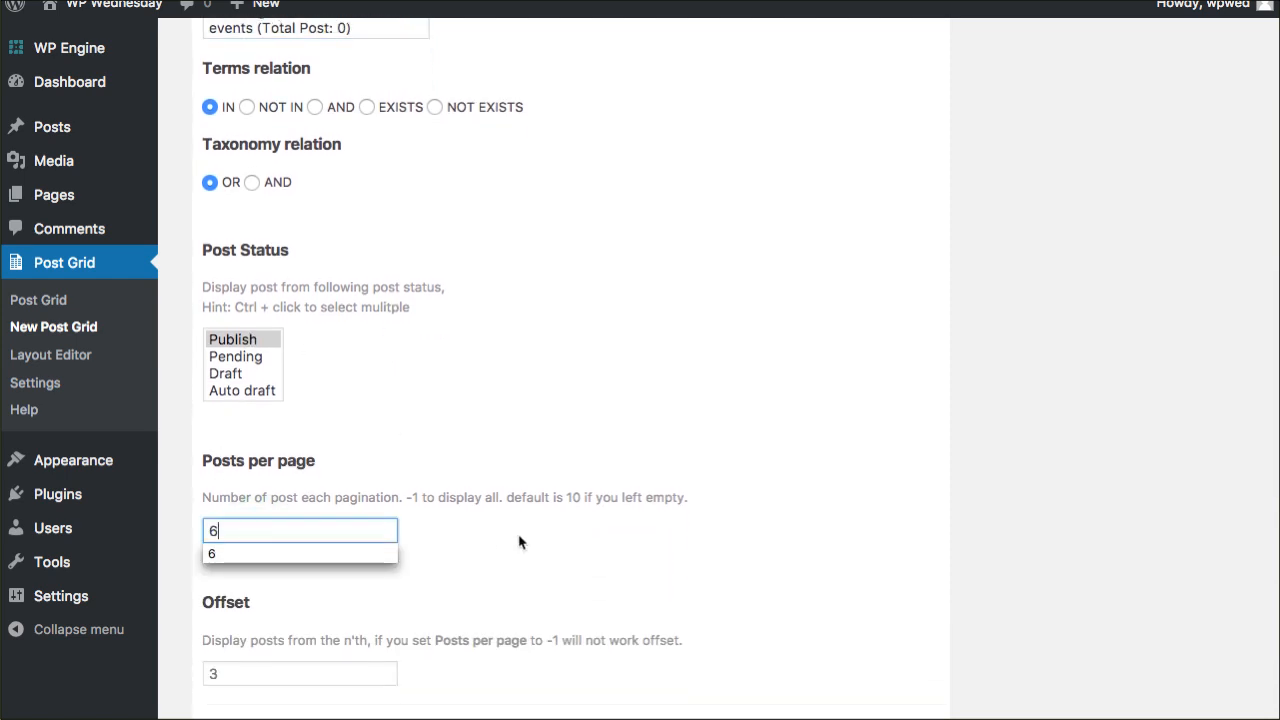
scroll("down", 3)
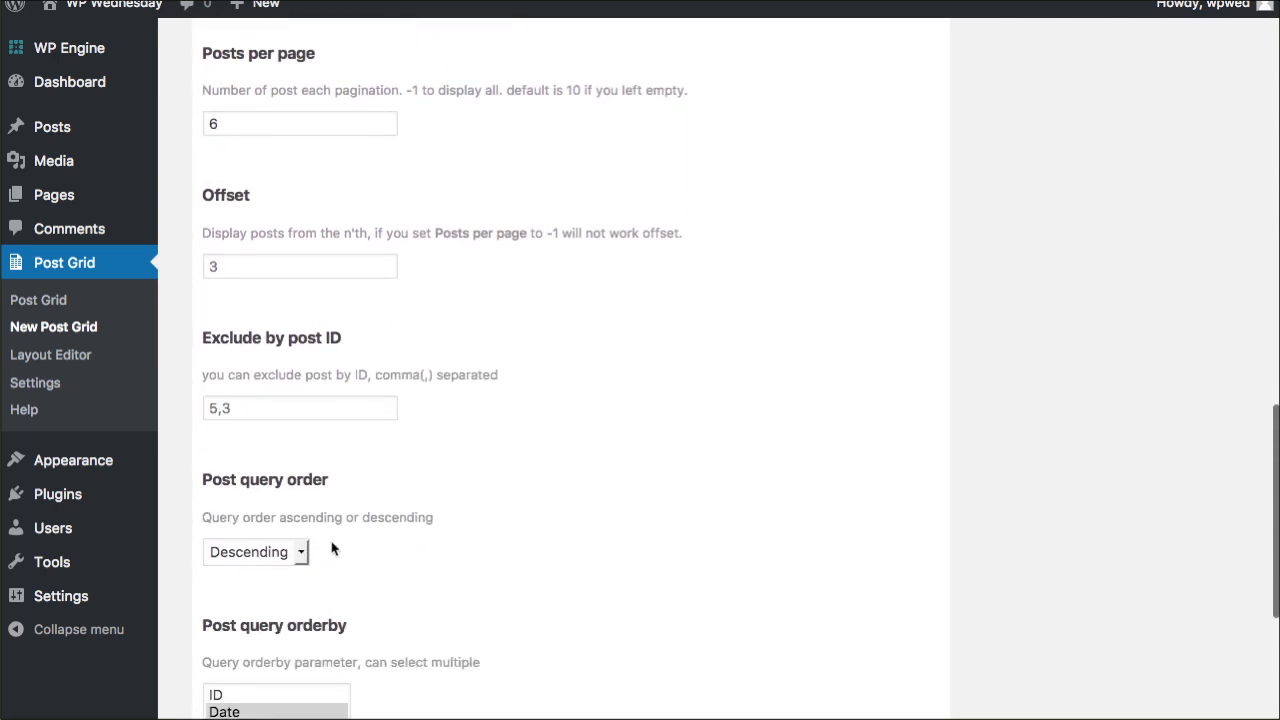
scroll("down", 3)
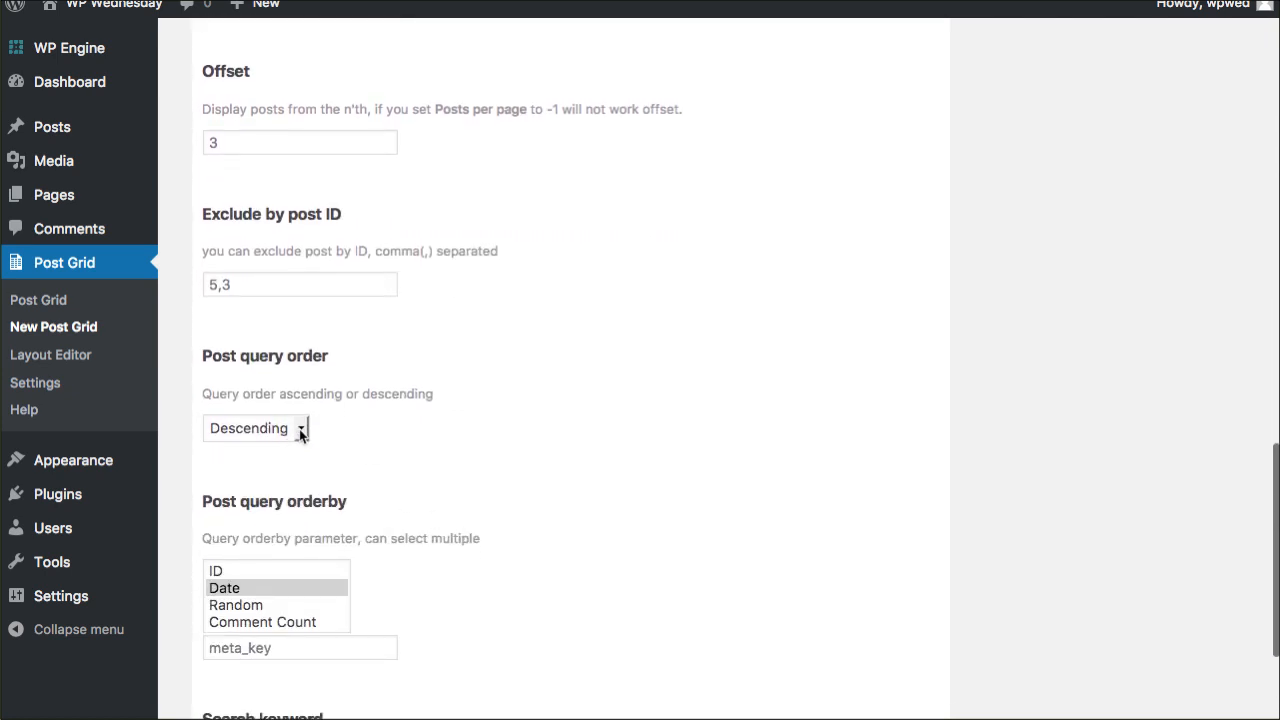
scroll("down", 3)
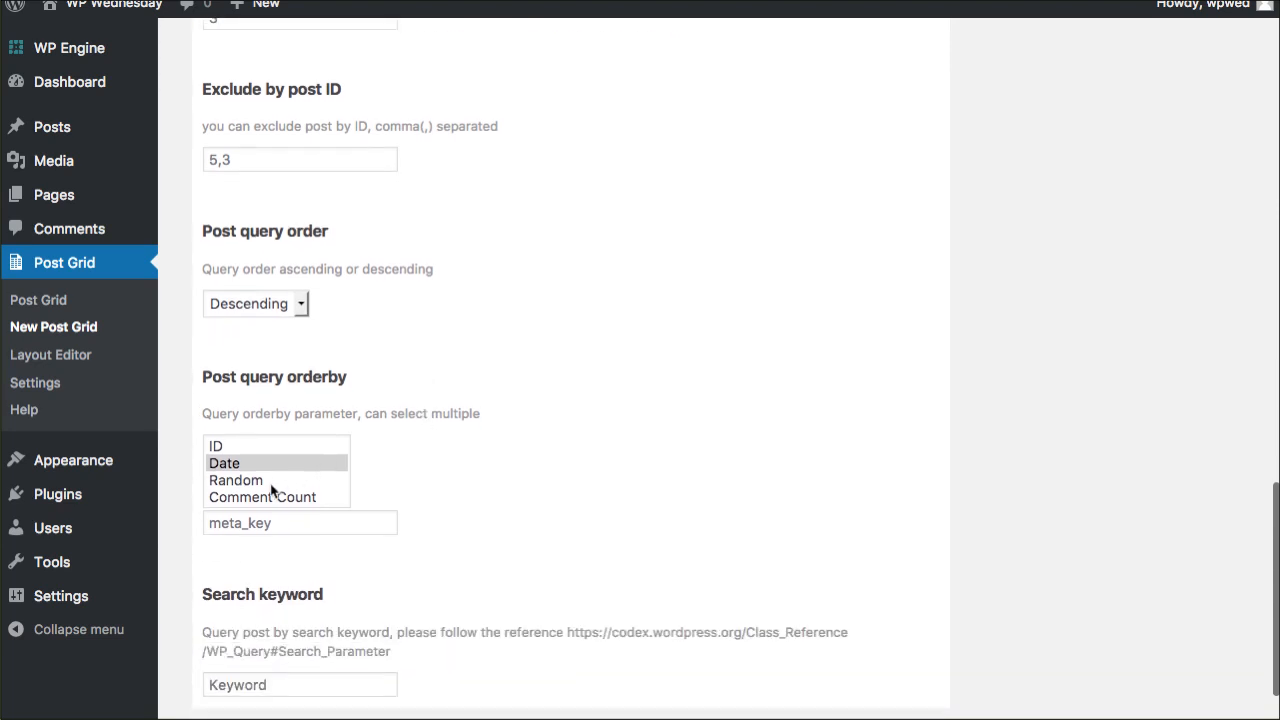
scroll("down", 3)
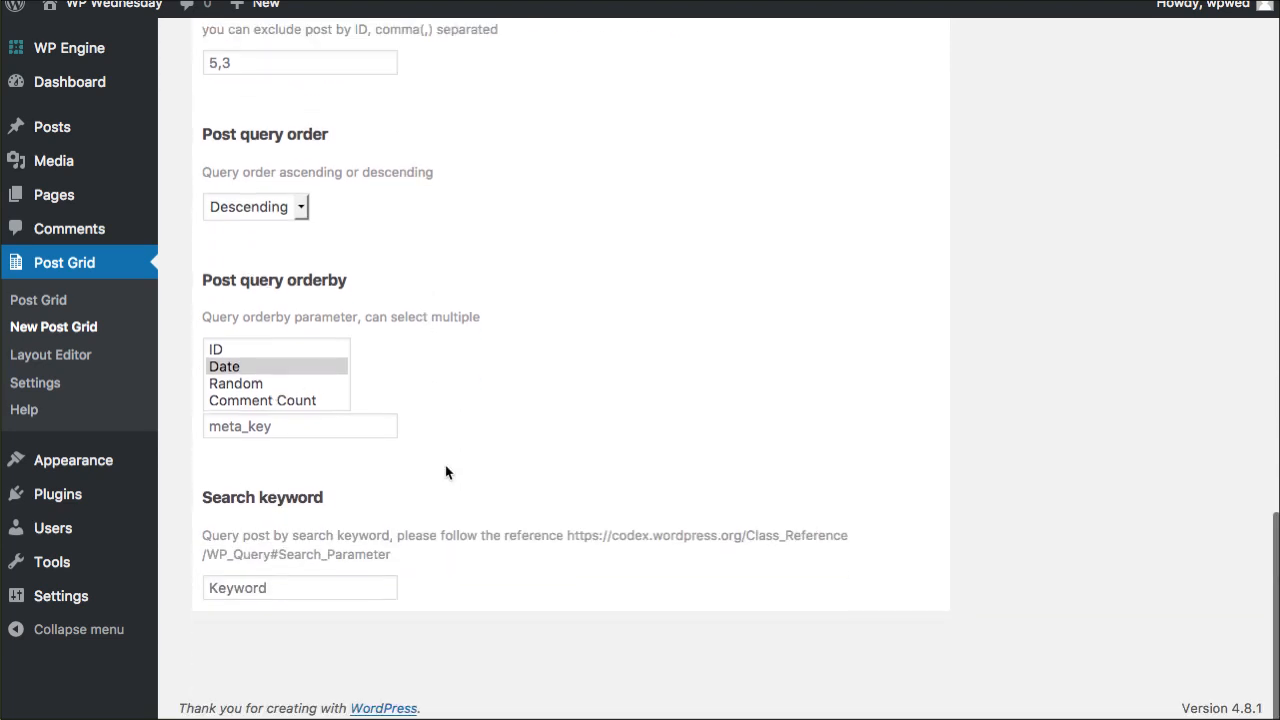
left_click(500, 271)
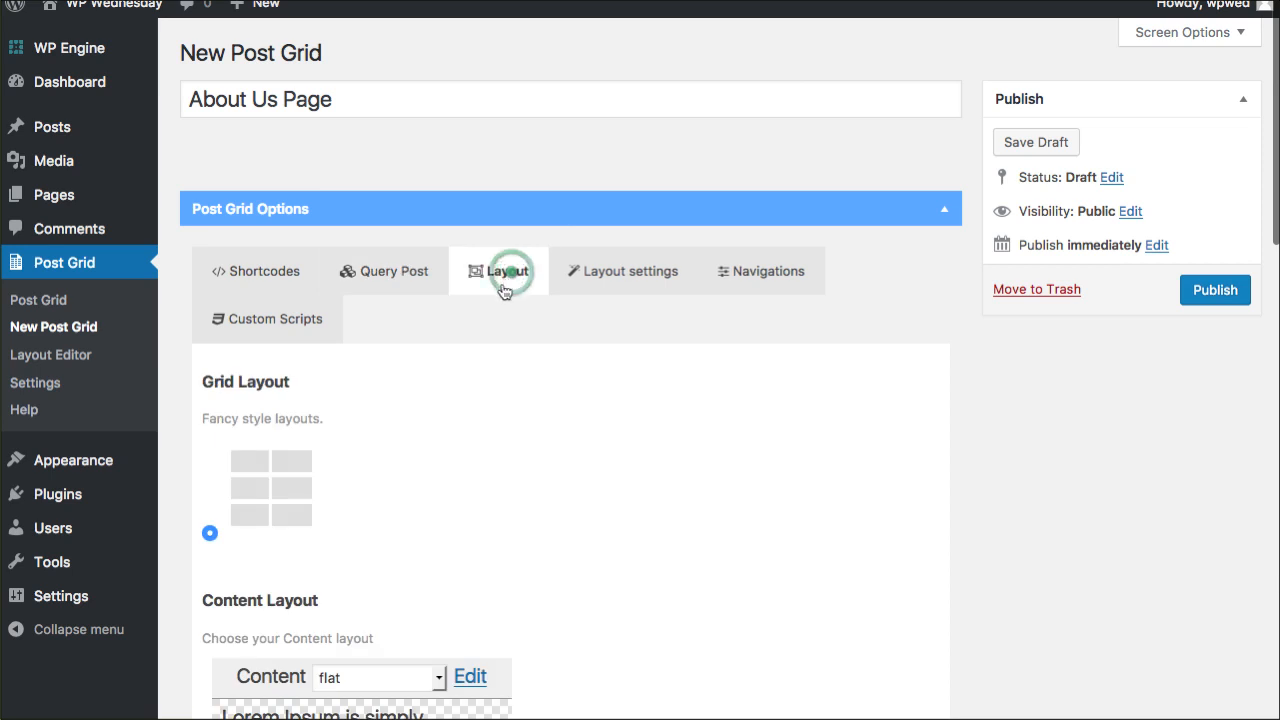
Scroll down the Layout tab to the masonry and lazy load settings
scroll("down", 3)
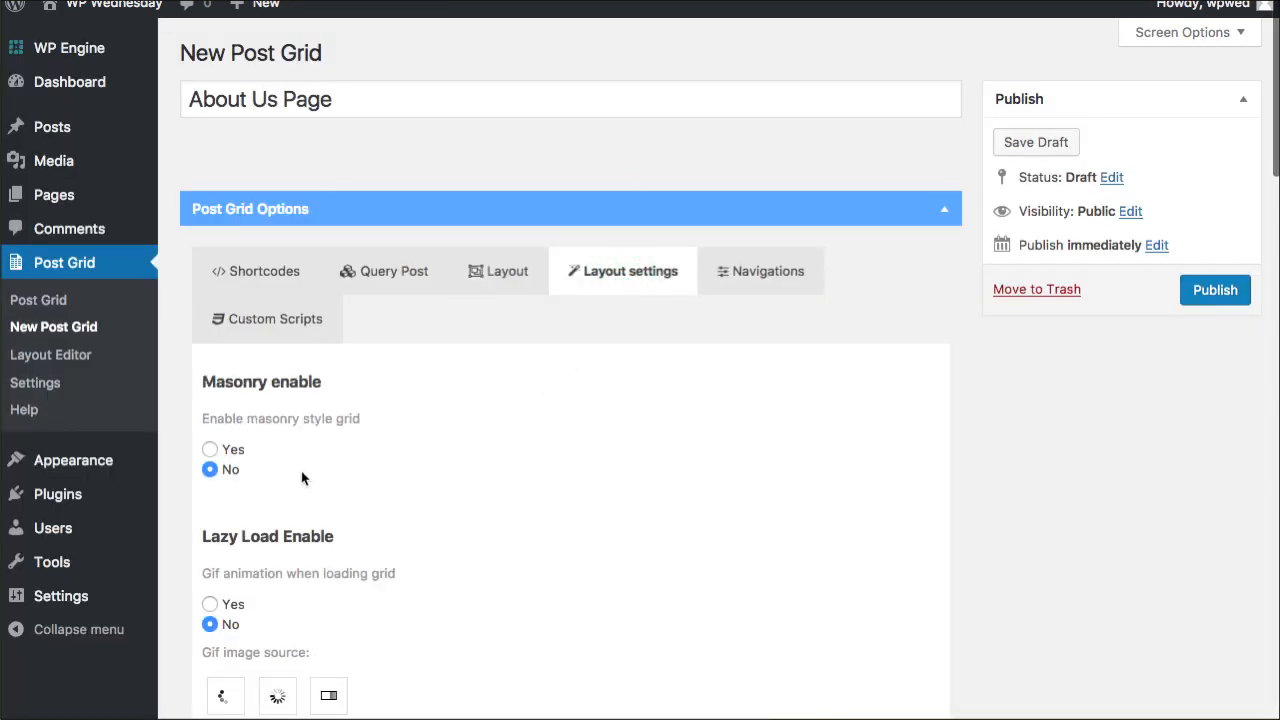
Set Masonry enable to Yes and scroll through the remaining layout settings
left_click(210, 449)
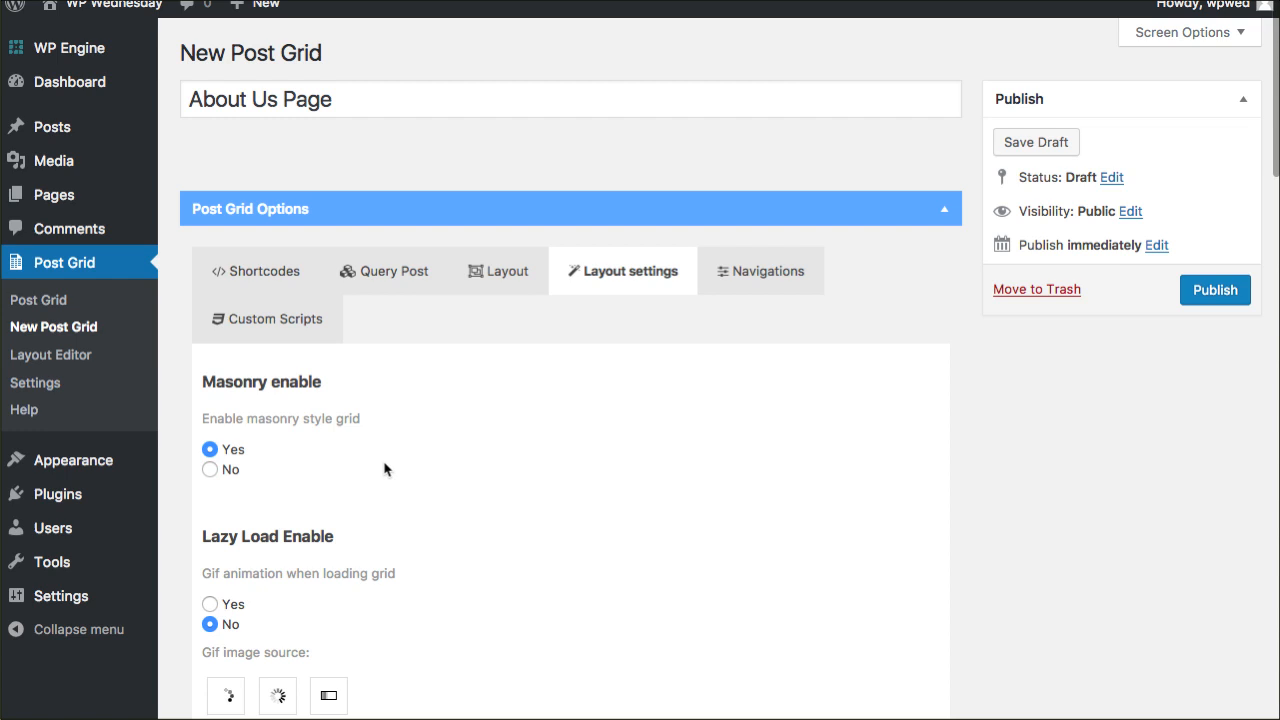
scroll("down", 3)
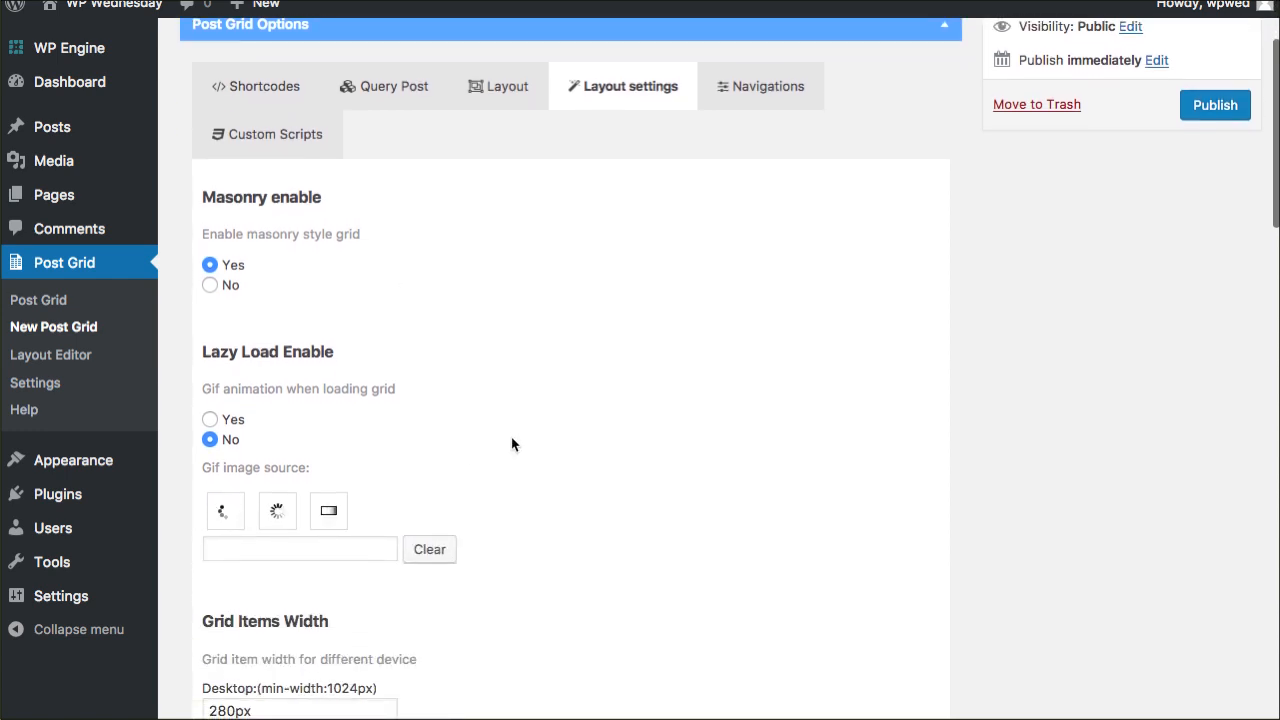
scroll("down", 3)
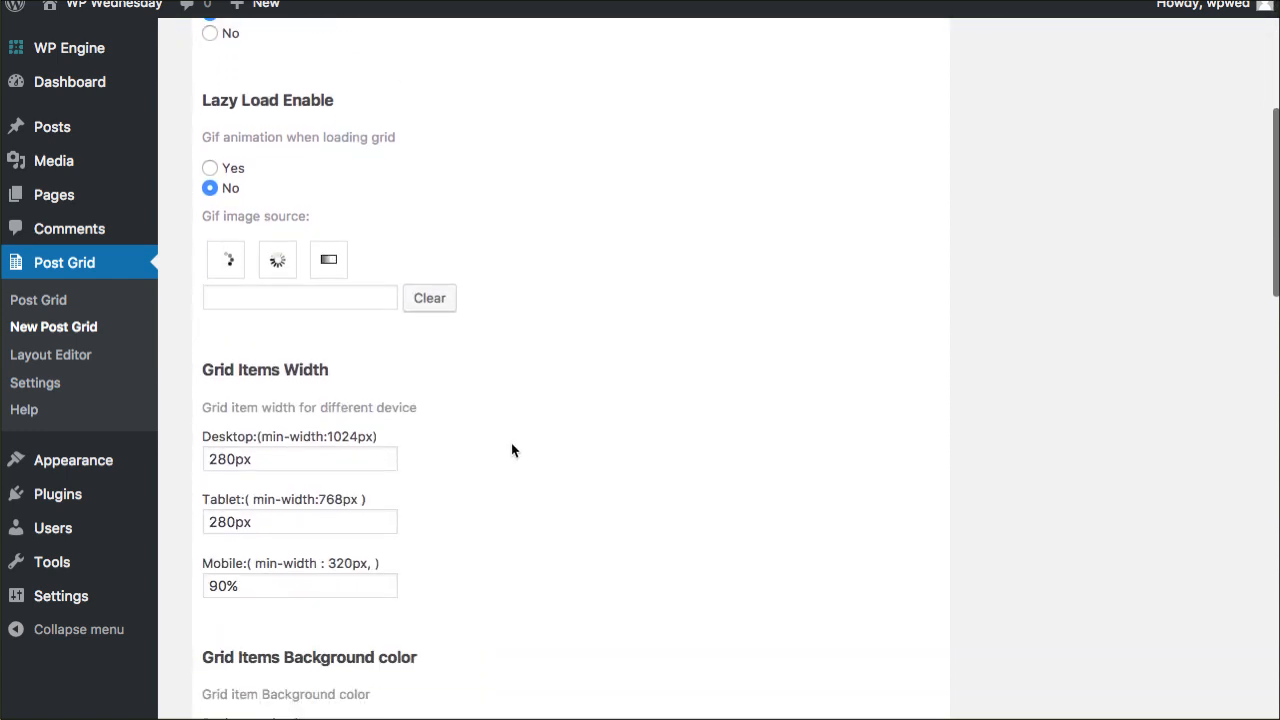
scroll("down", 3)
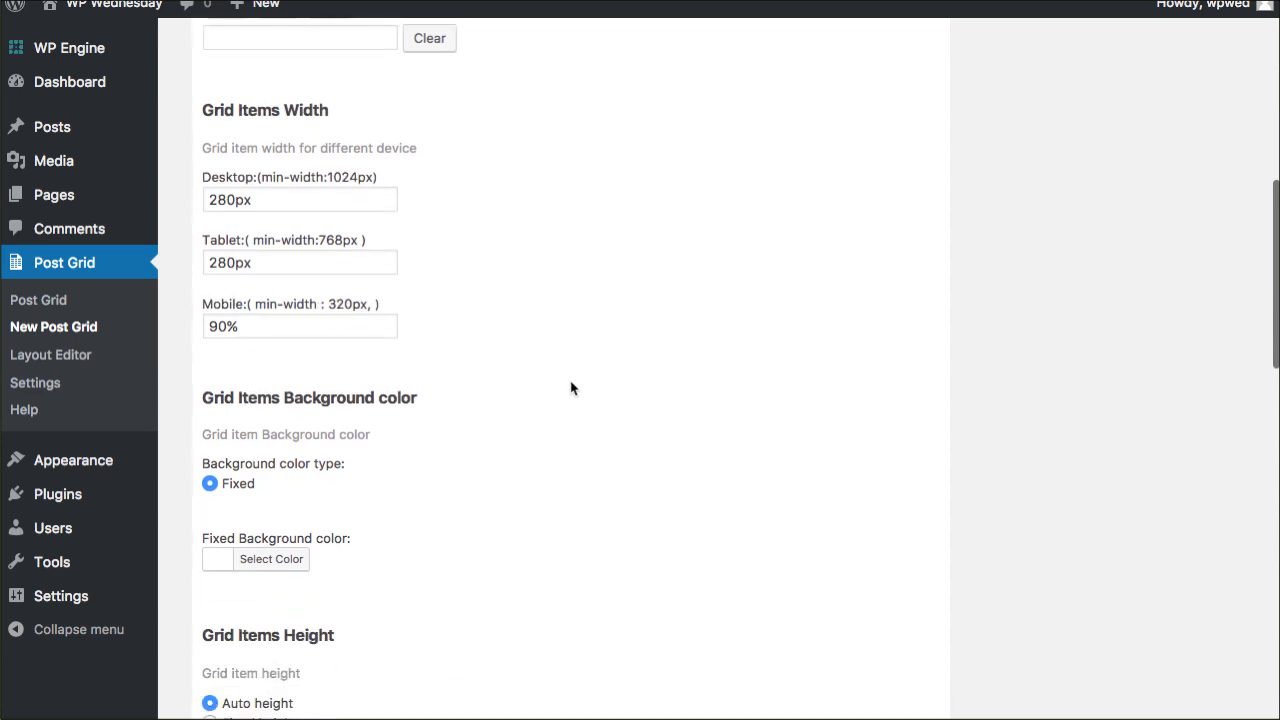
scroll("down", 3)
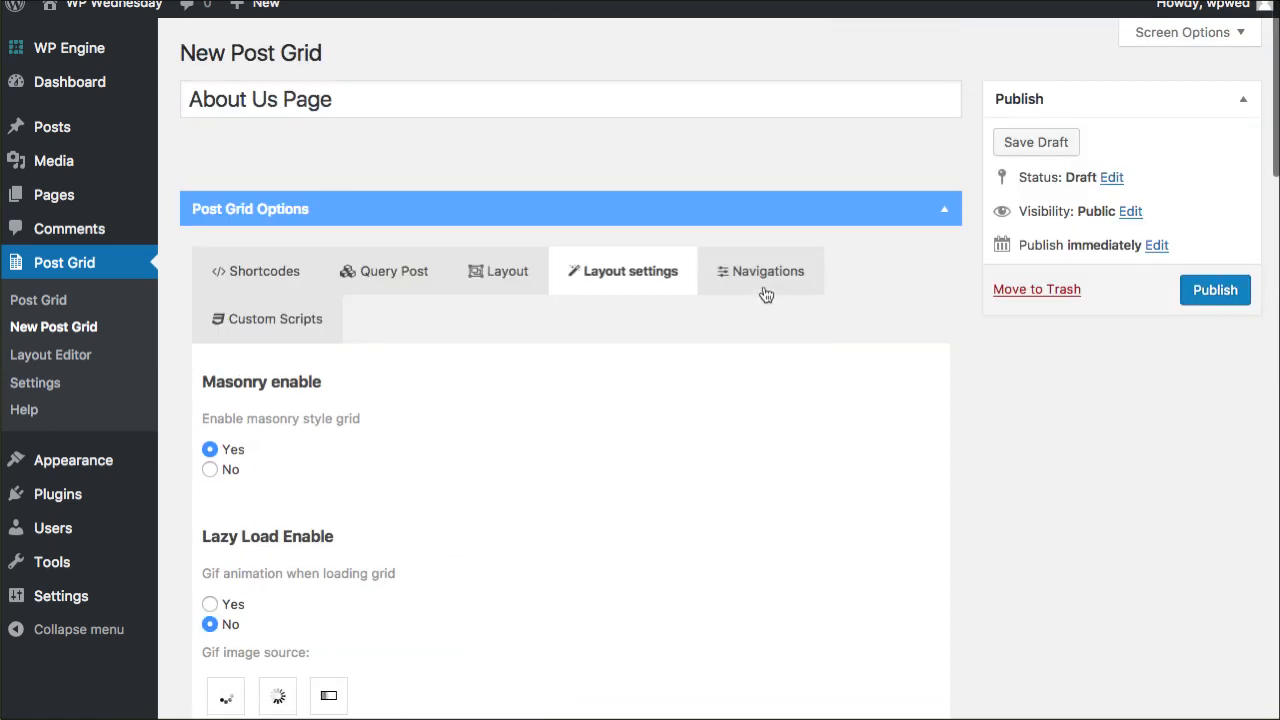
Review the Navigations tab's grid type, navigation and pagination options
left_click(768, 271)
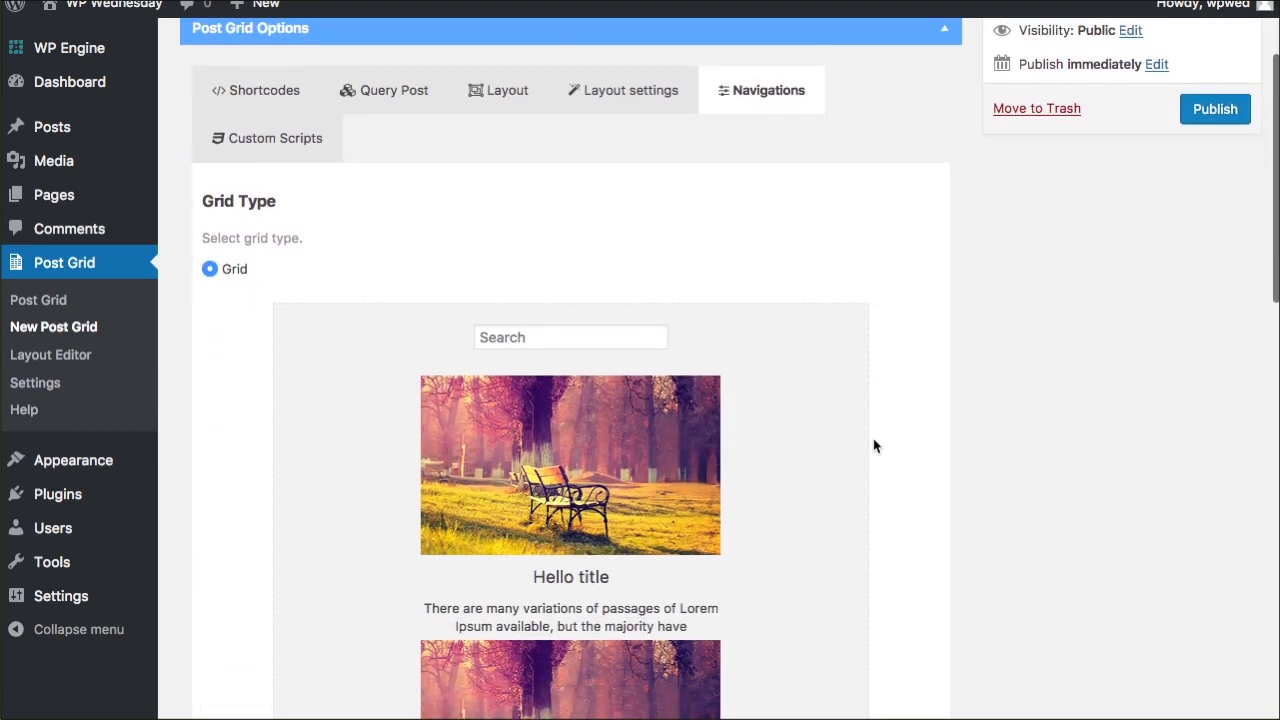
scroll("down", 3)
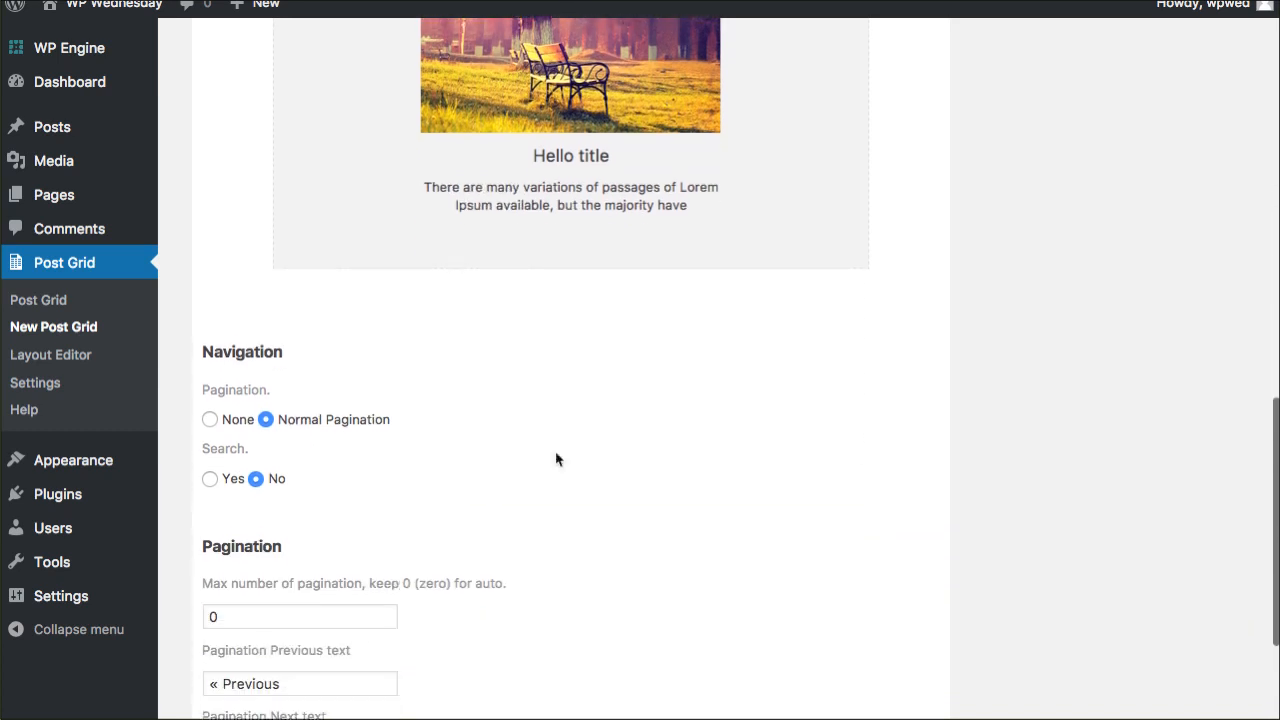
scroll("down", 3)
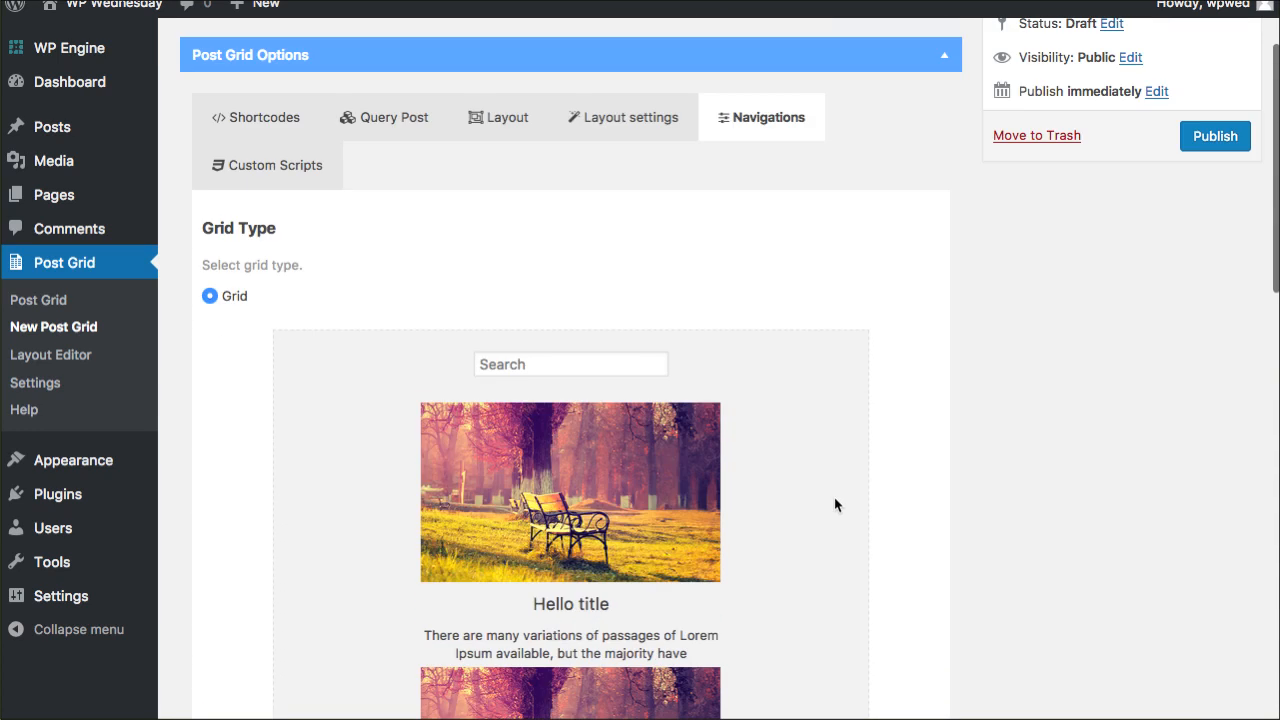
scroll("down", 3)
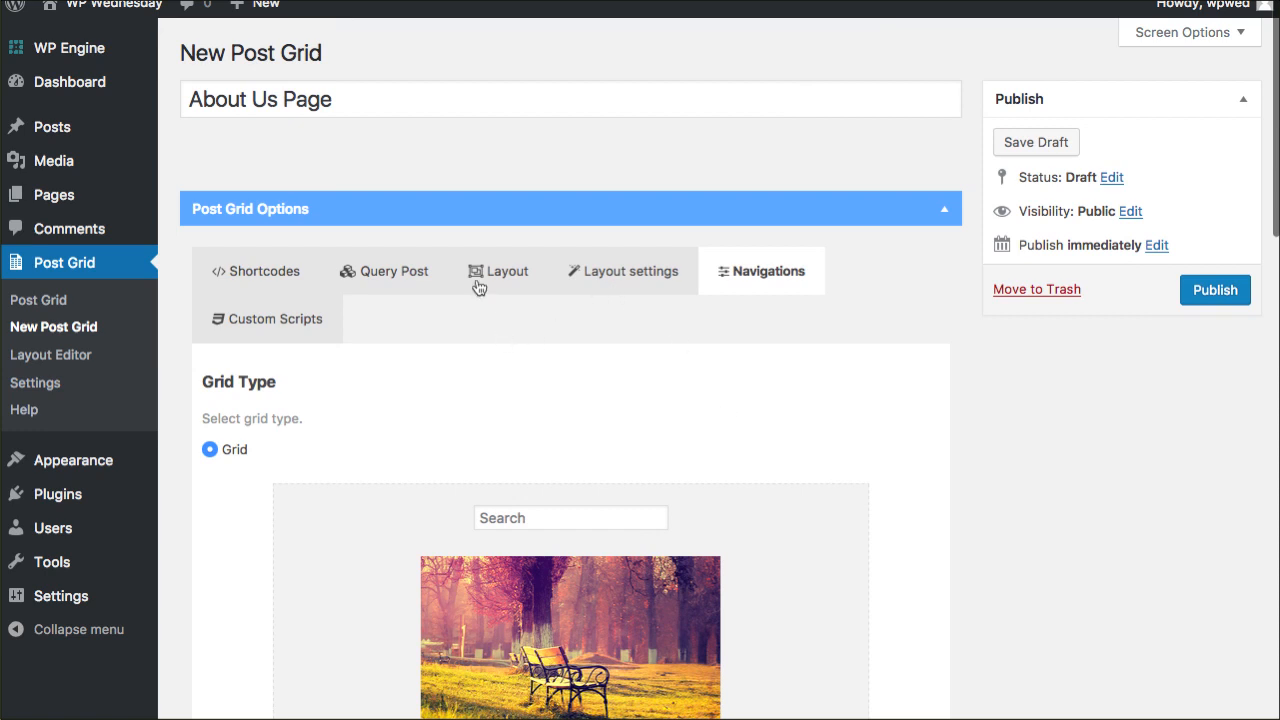
Look through the grid skins, then publish the About Us Page post grid
scroll("down", 3)
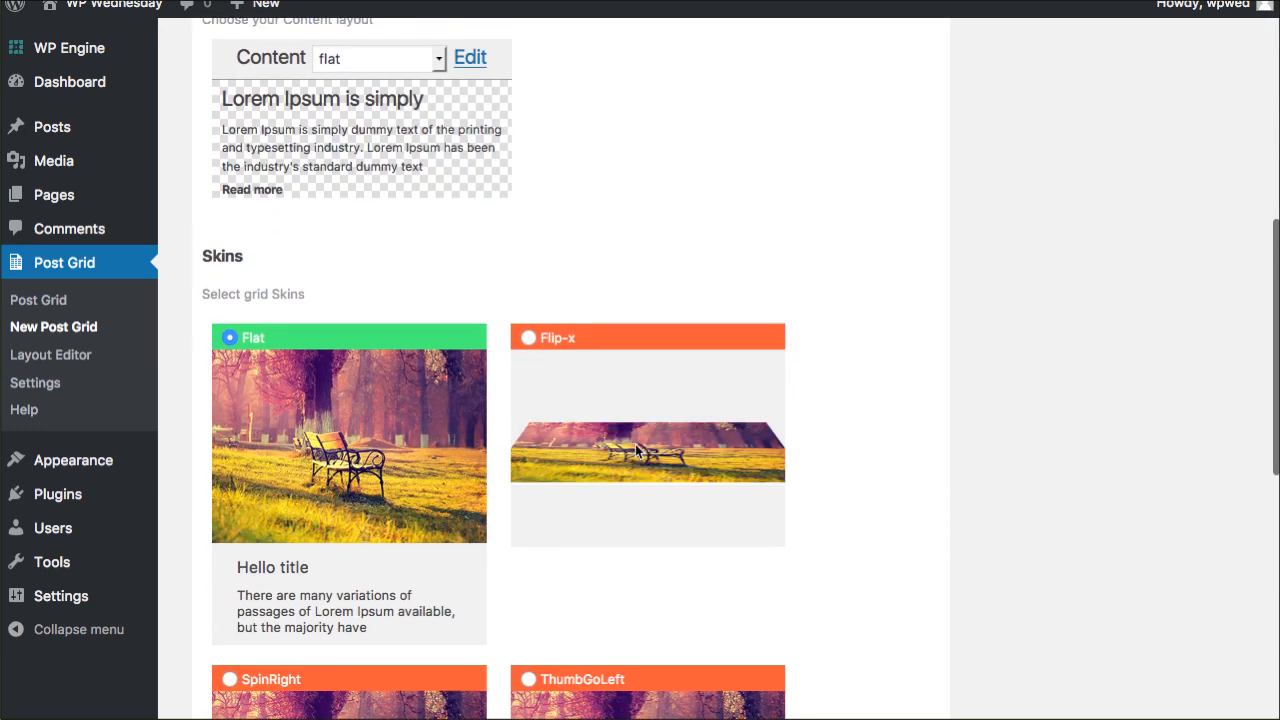
scroll("down", 3)
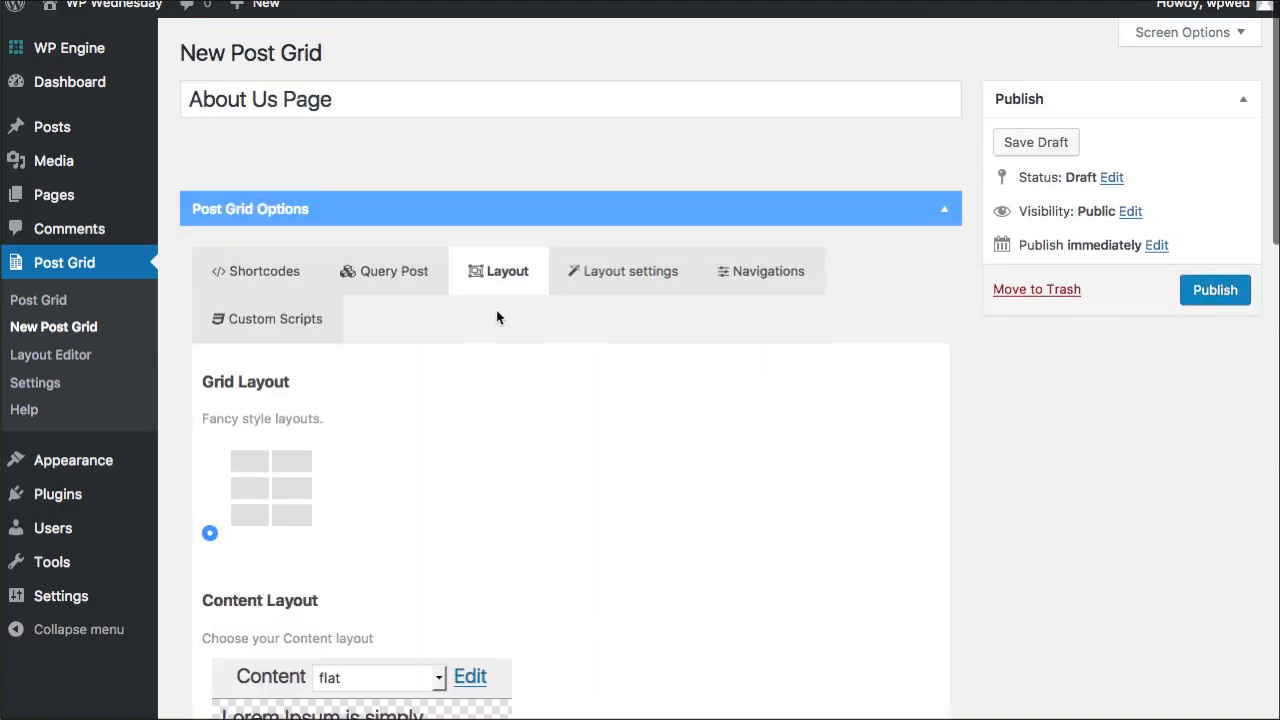
left_click(1215, 290)
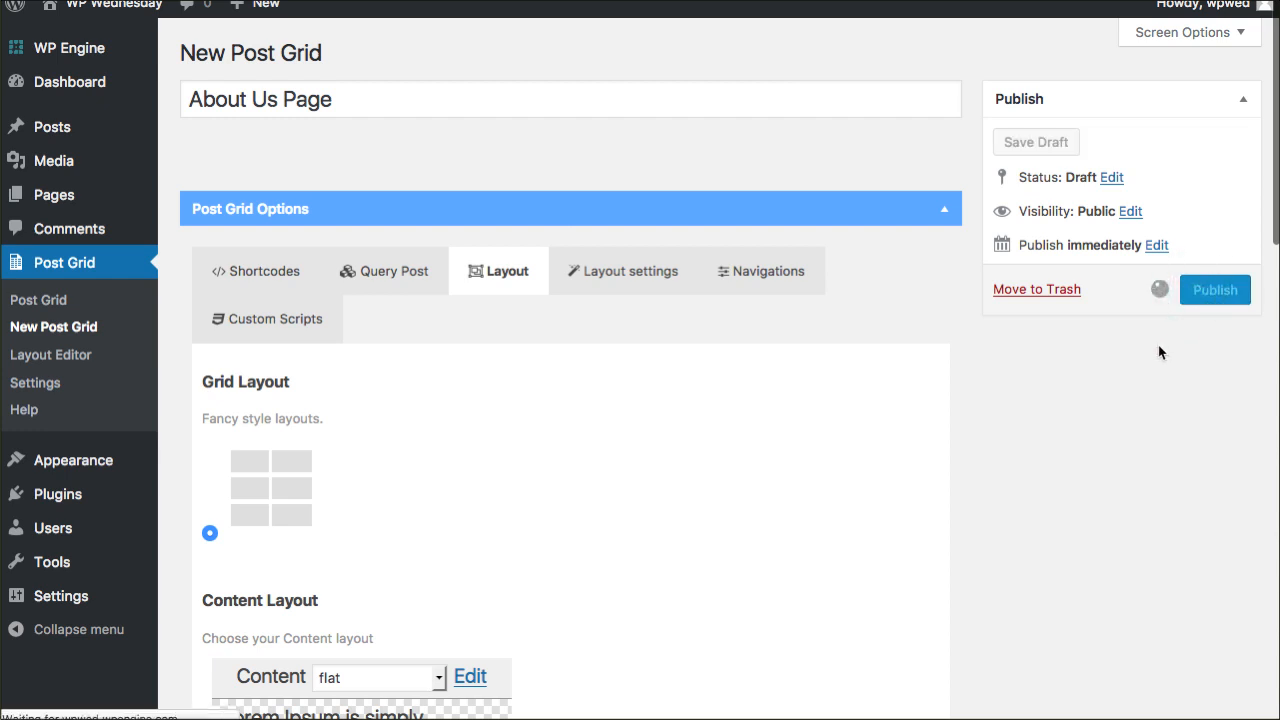
Select and copy the published grid's shortcode (id 3450)
left_click(1214, 289)
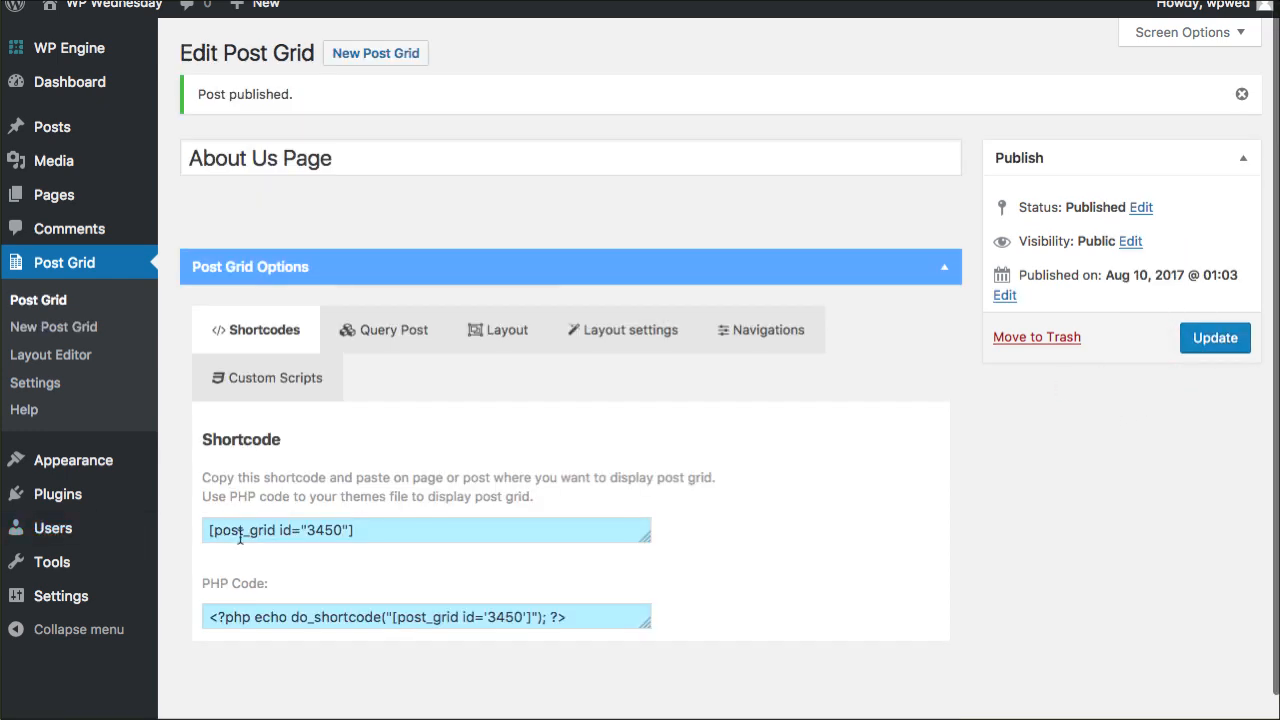
left_click(280, 530)
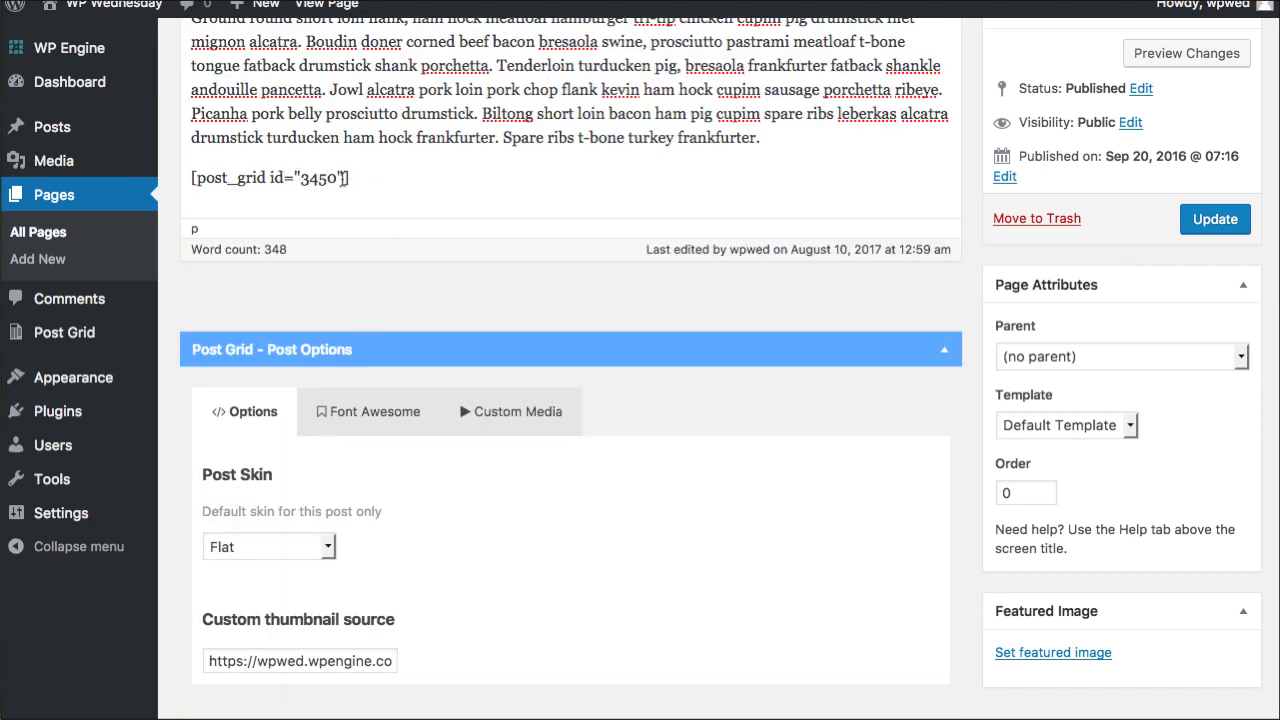
View the updated About page and scroll down to the post grid below Our Vision
left_click(1214, 218)
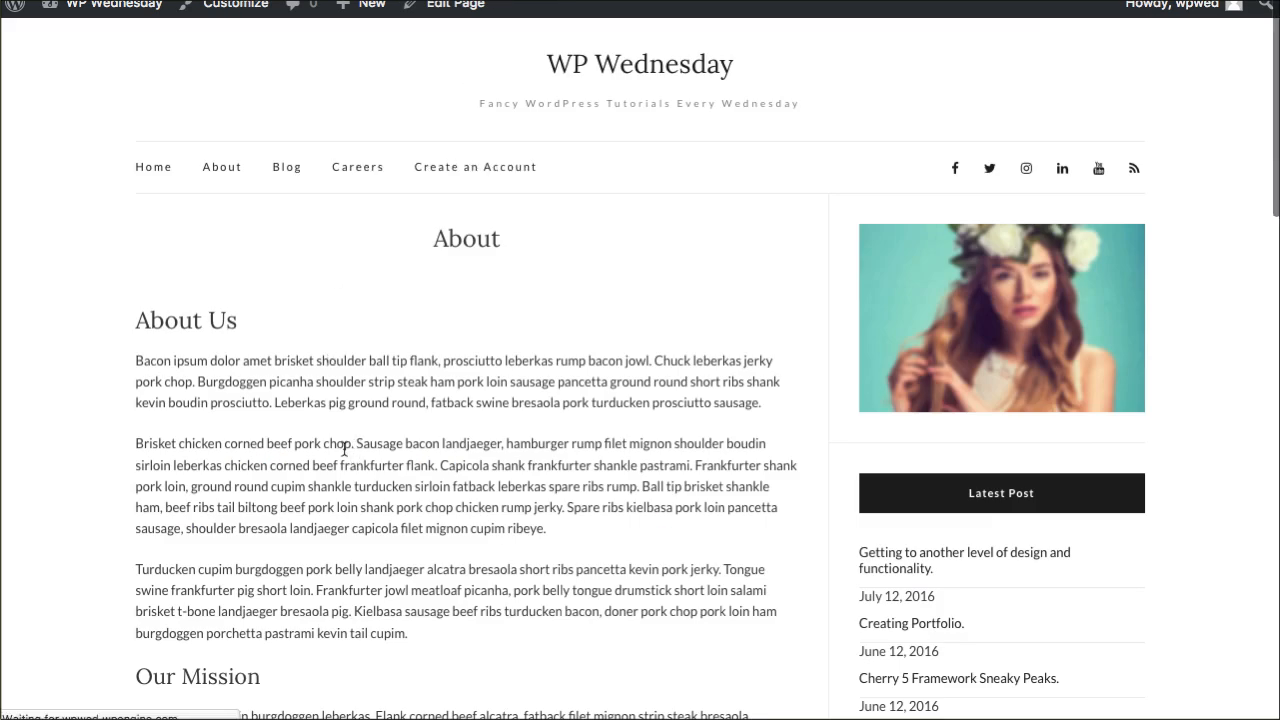
scroll("down", 3)
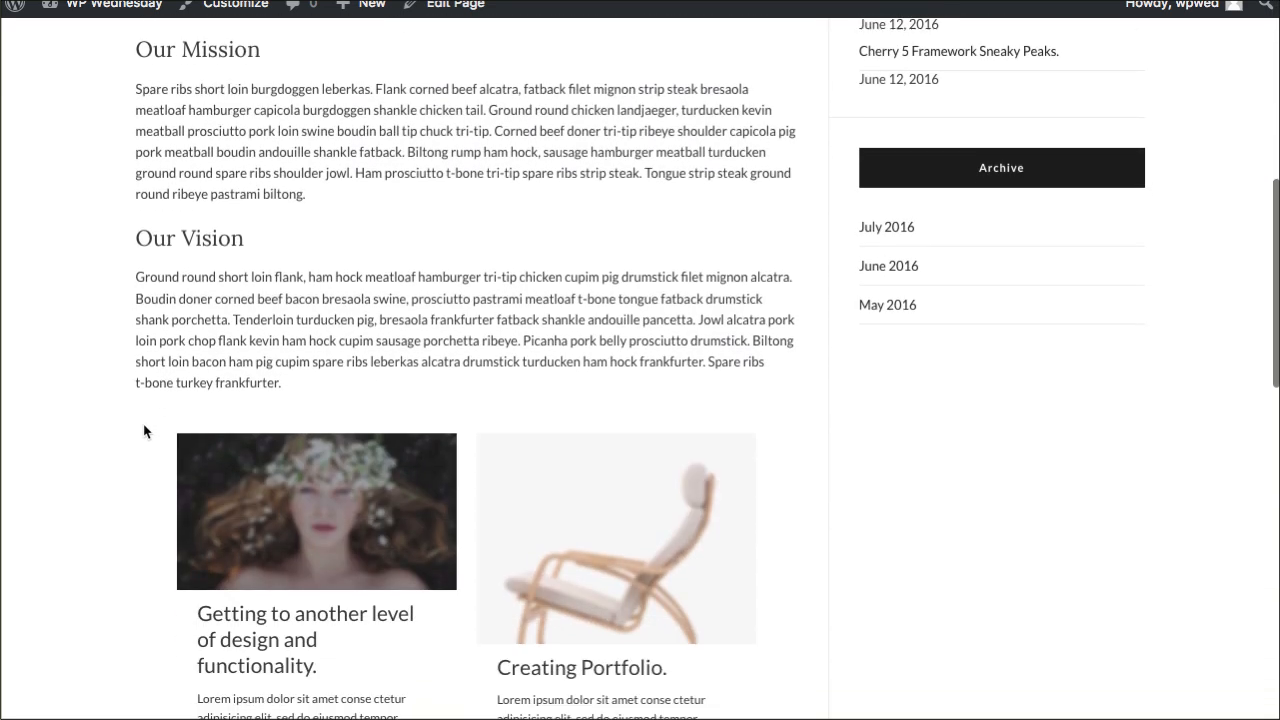
scroll("down", 3)
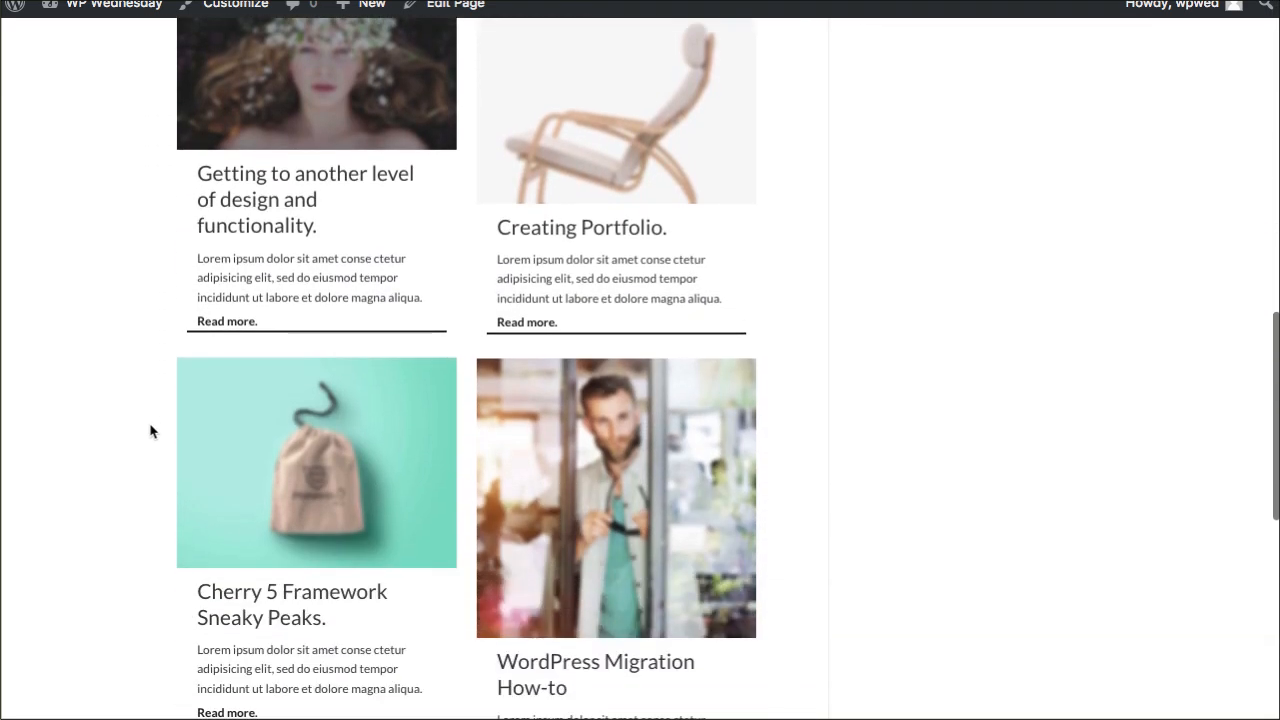